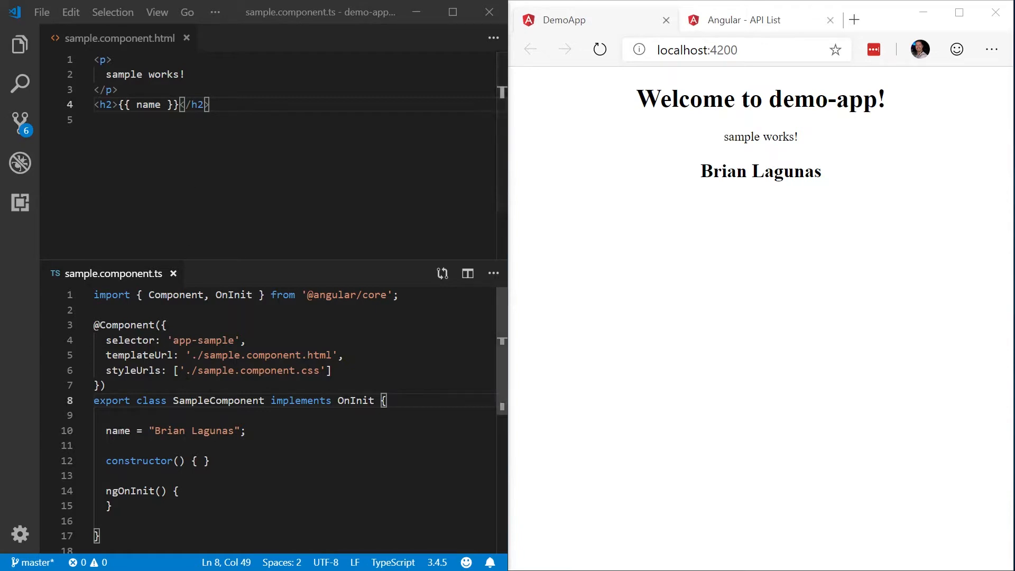
Add '| lowercase' after name in the h2 heading's interpolation.
double_click(118, 430)
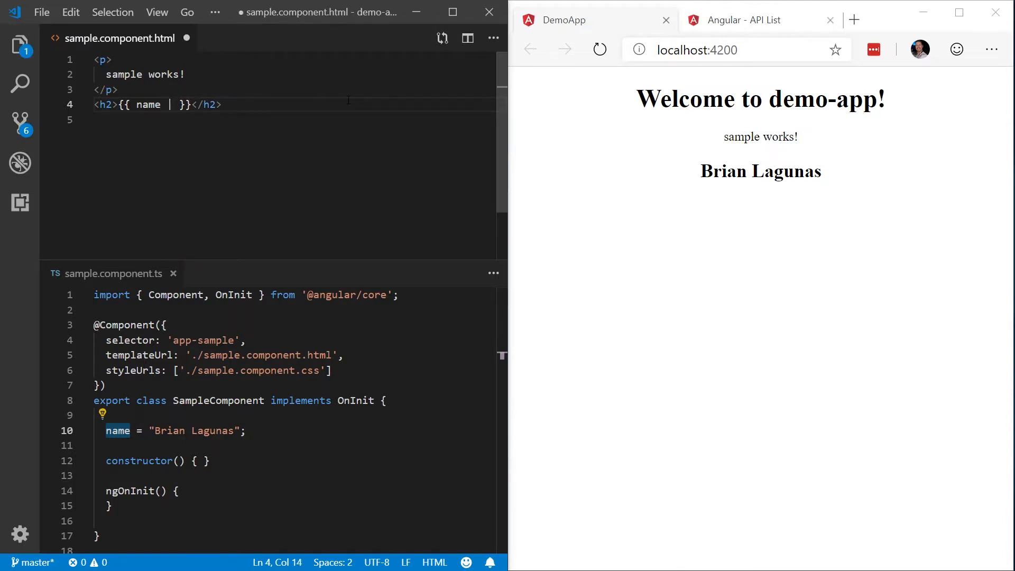
text(" ")
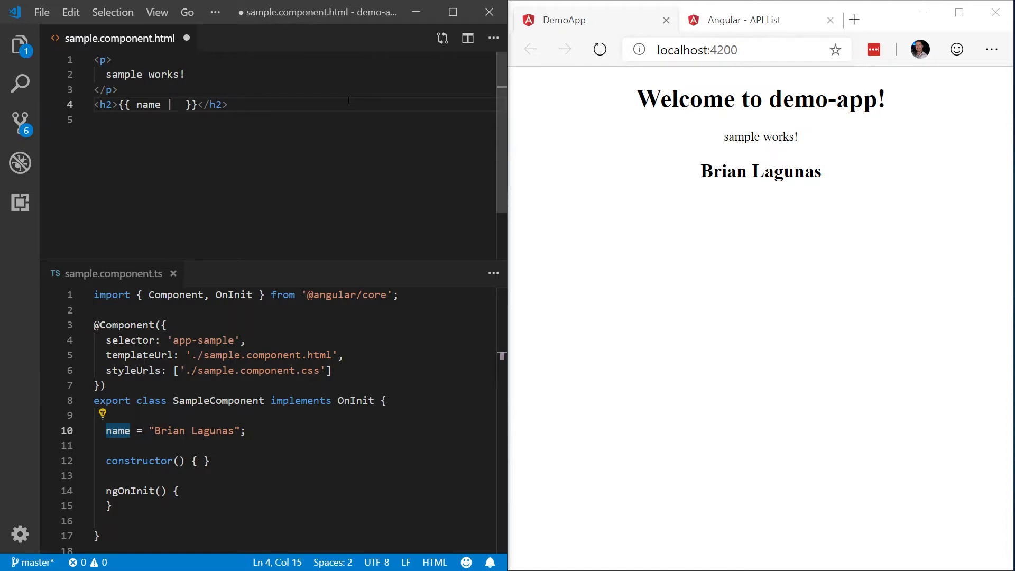
text(low)
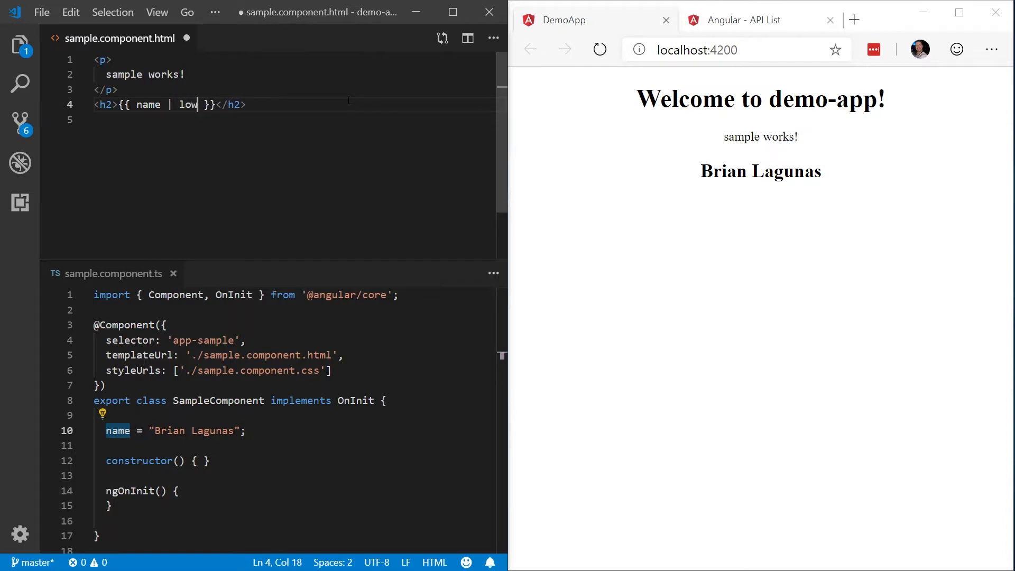
text(ercase)
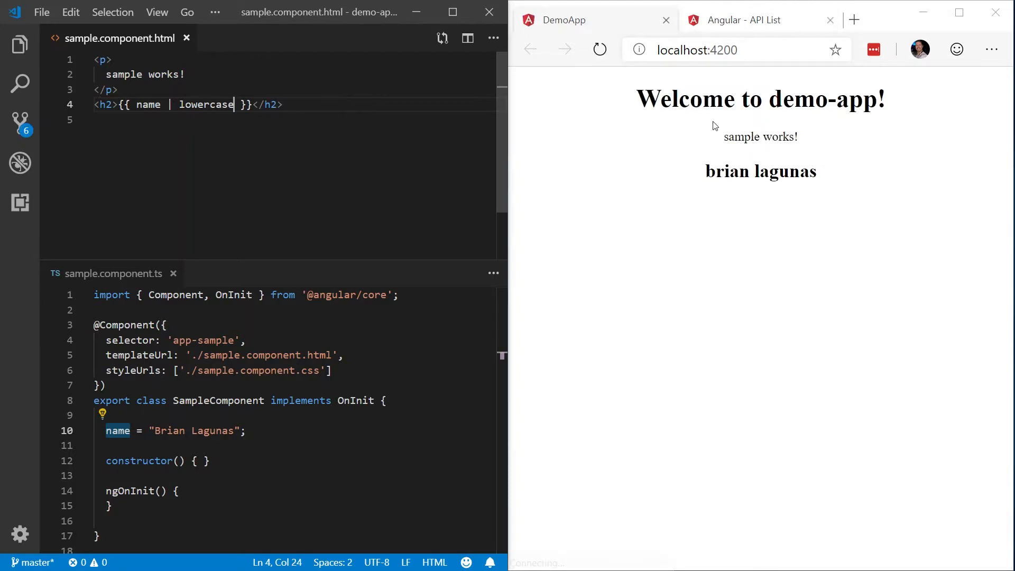
mouse_move(709, 178)
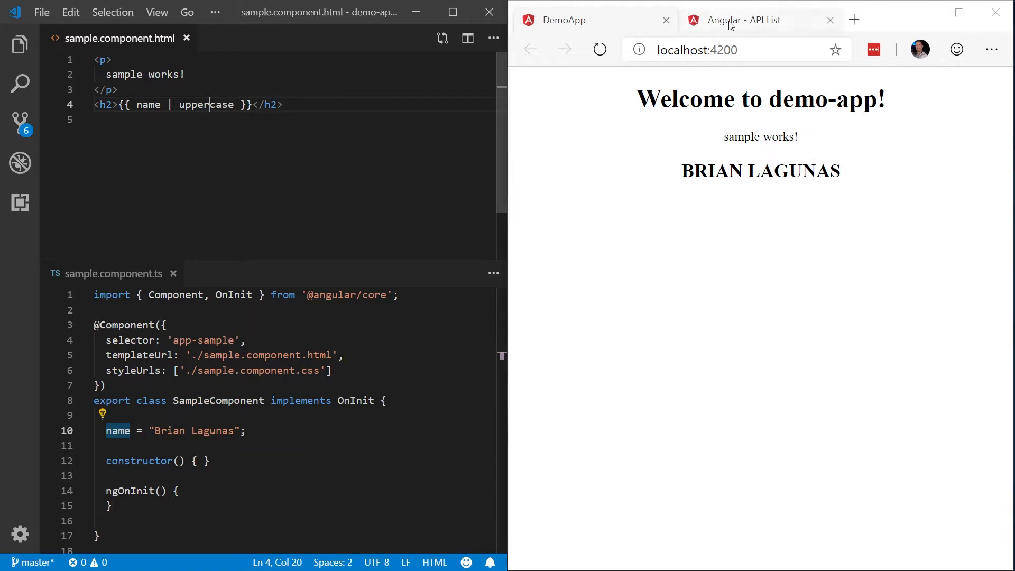
click(760, 20)
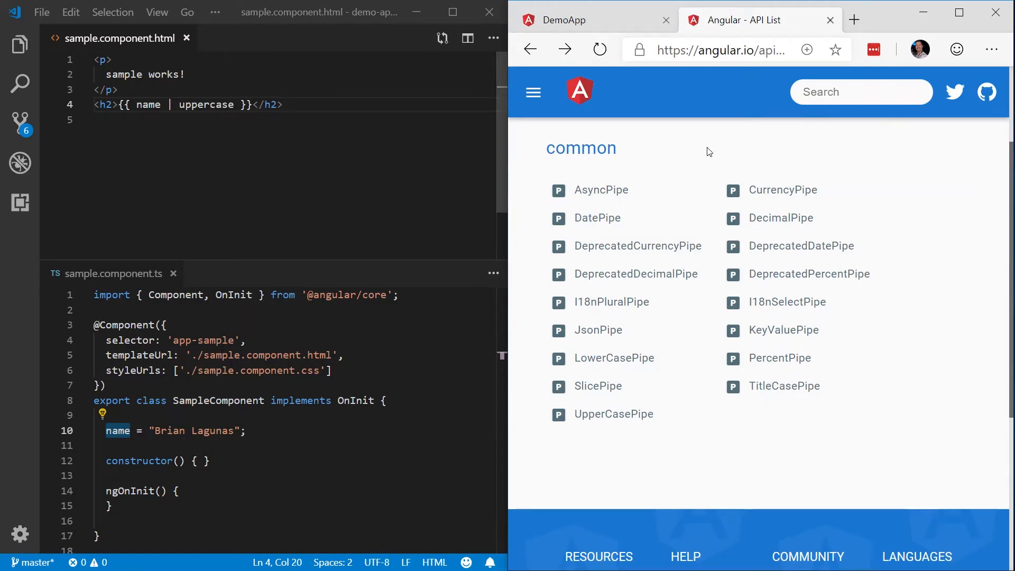
mouse_move(720, 167)
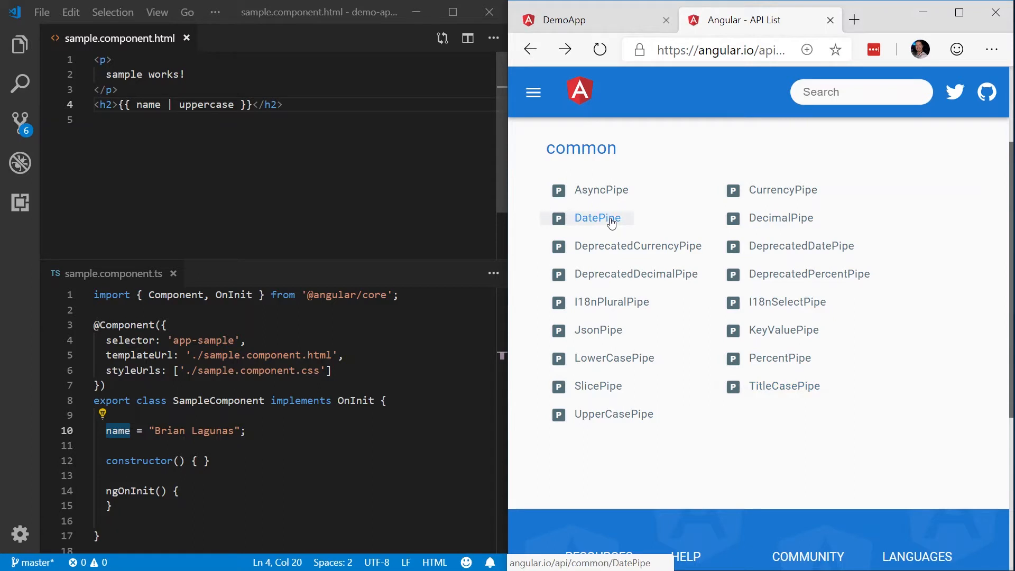
click(582, 20)
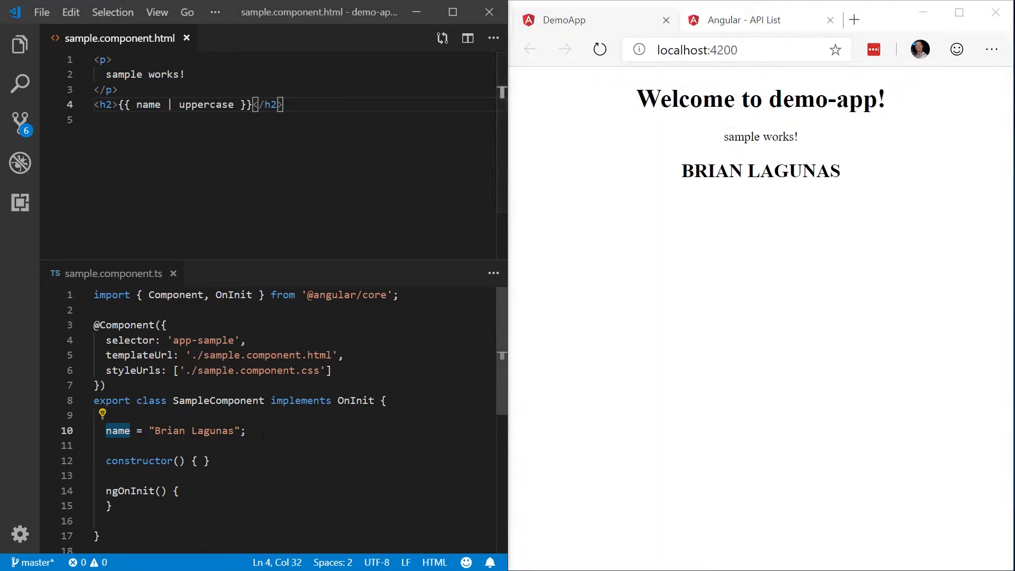
Add a 'date = new Date()' property and a '<h2>{{ date }}</h2>' heading below the name.
text(date =)
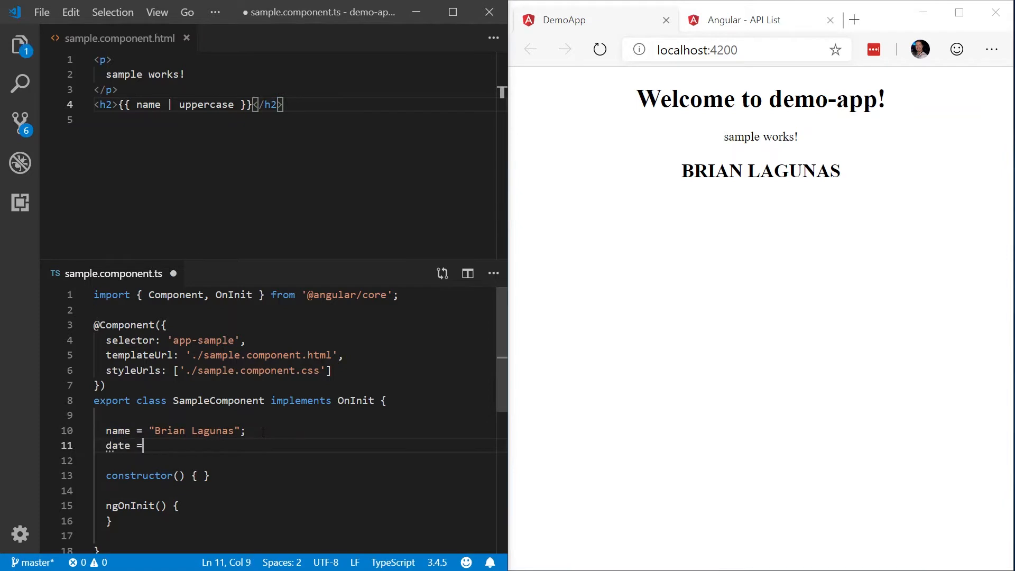
text(new D)
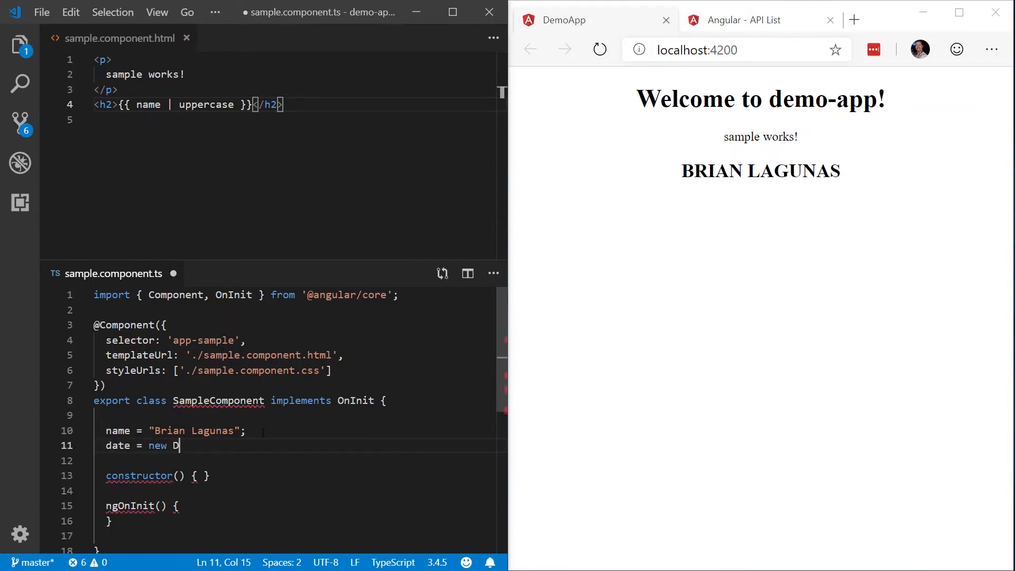
text(<h2>{{ </h2>)
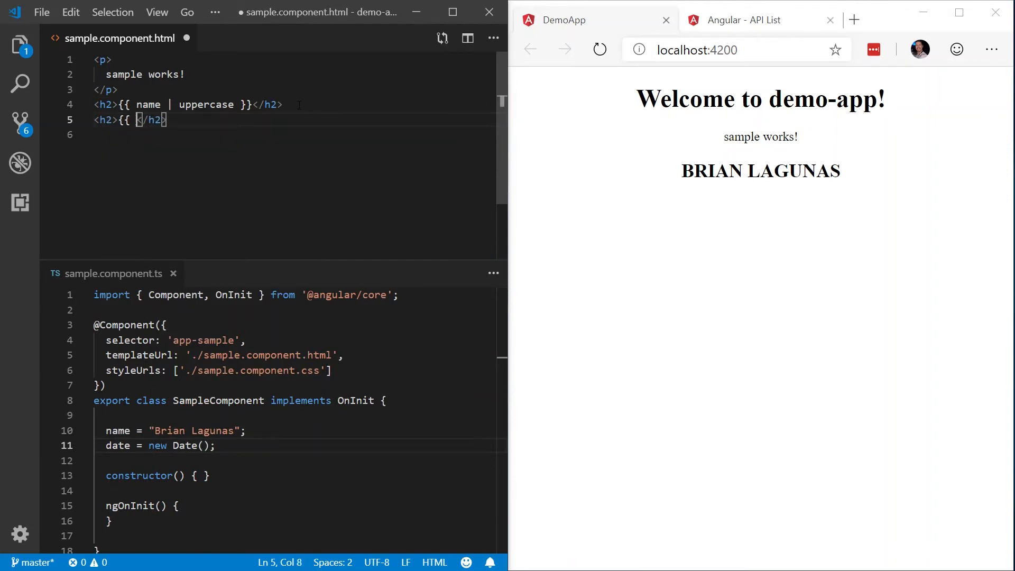
text(date)
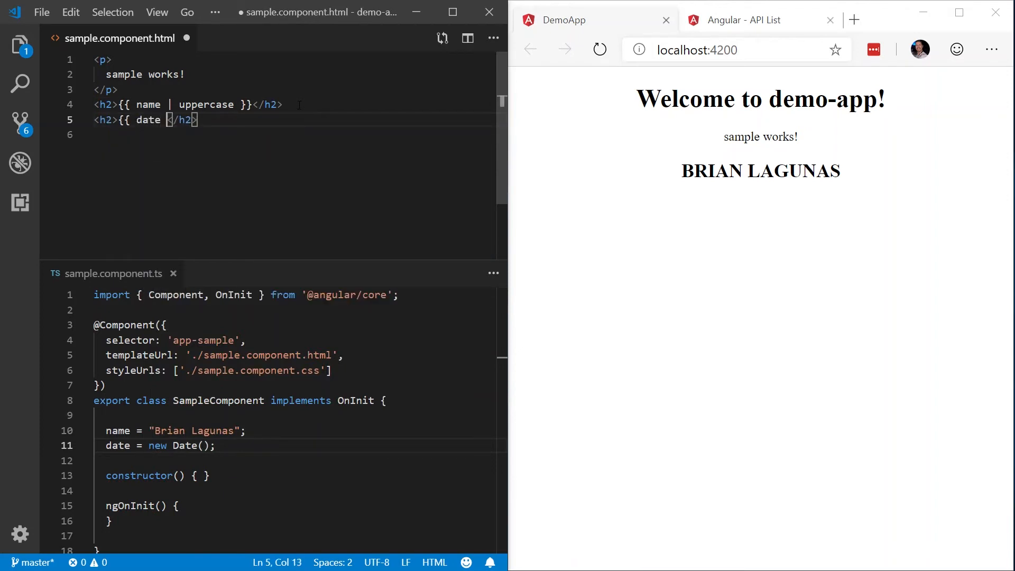
text(}})
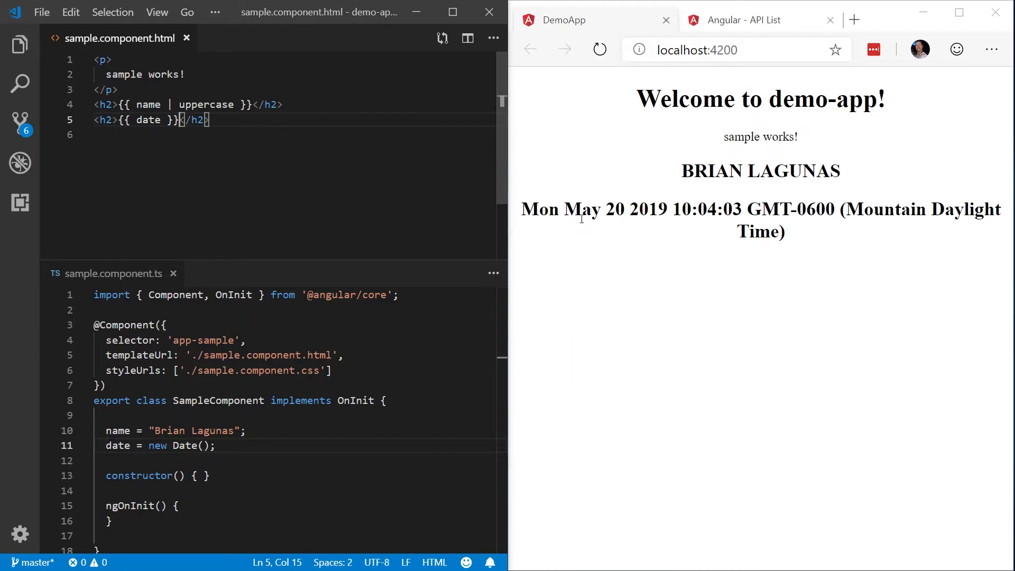
mouse_move(580, 218)
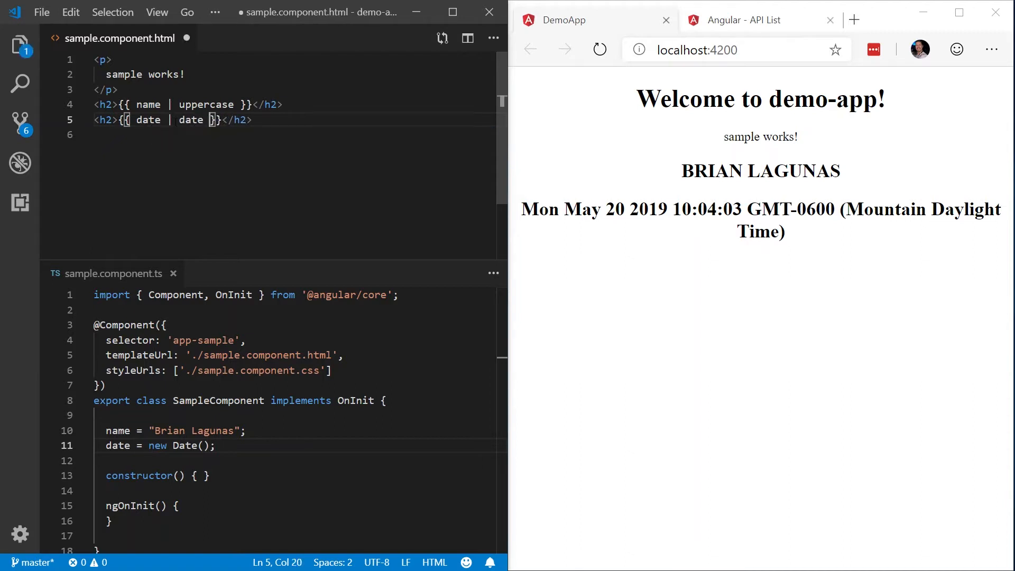
Try appending the uppercase pipe after the date pipe, then delete it again.
click(598, 50)
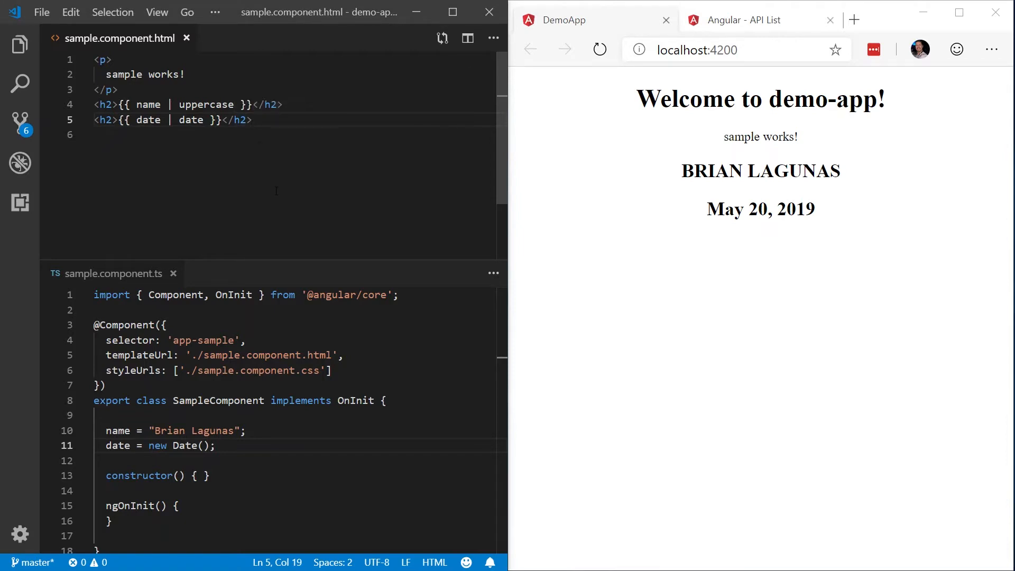
text(upp)
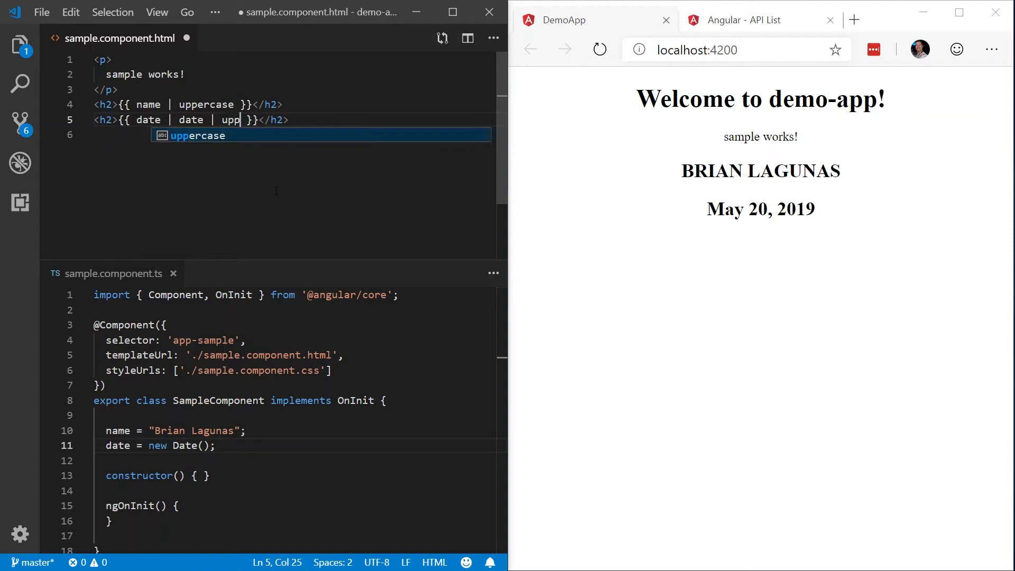
key(Tab)
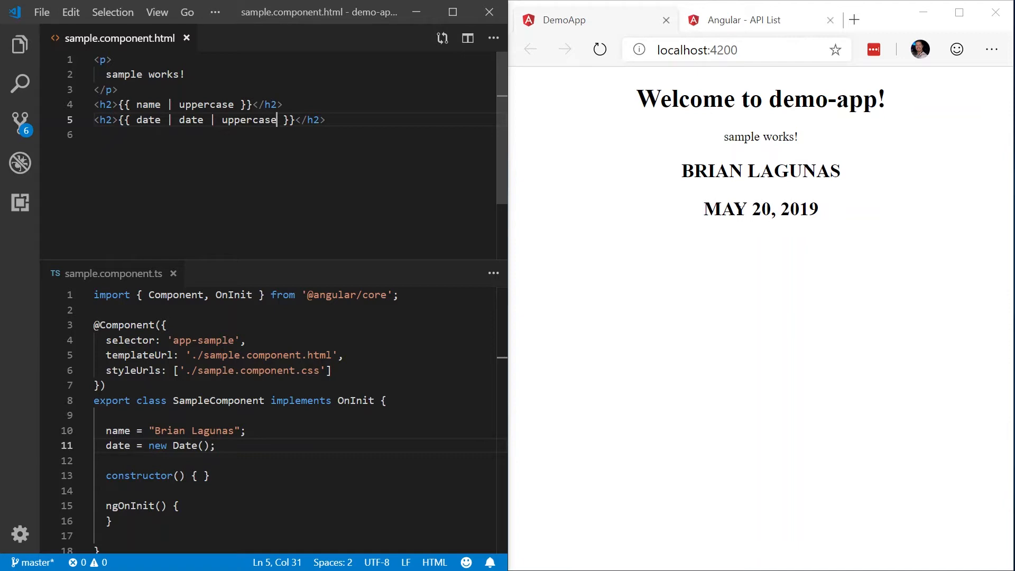
key(BackSpace)
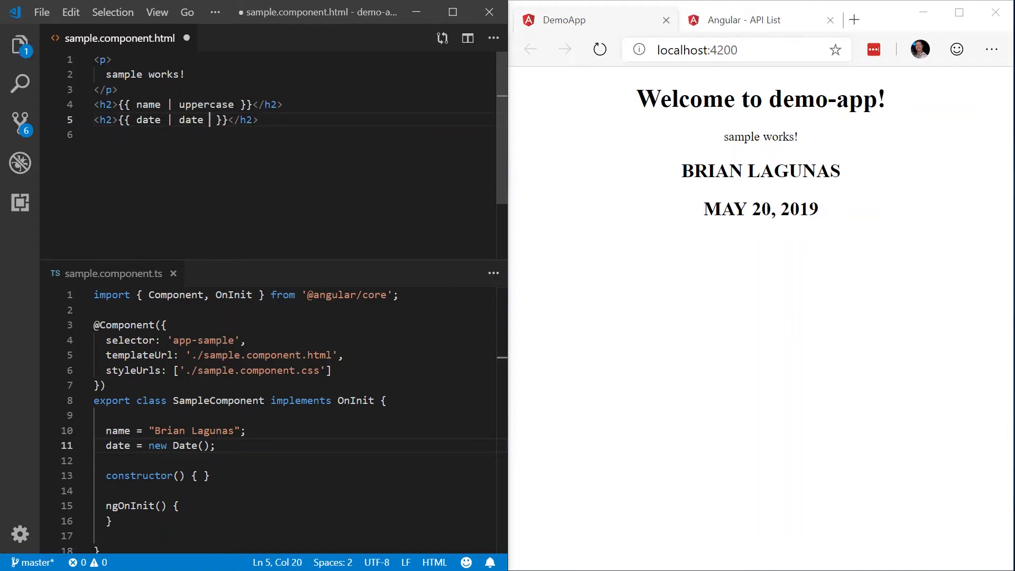
key(Backspace)
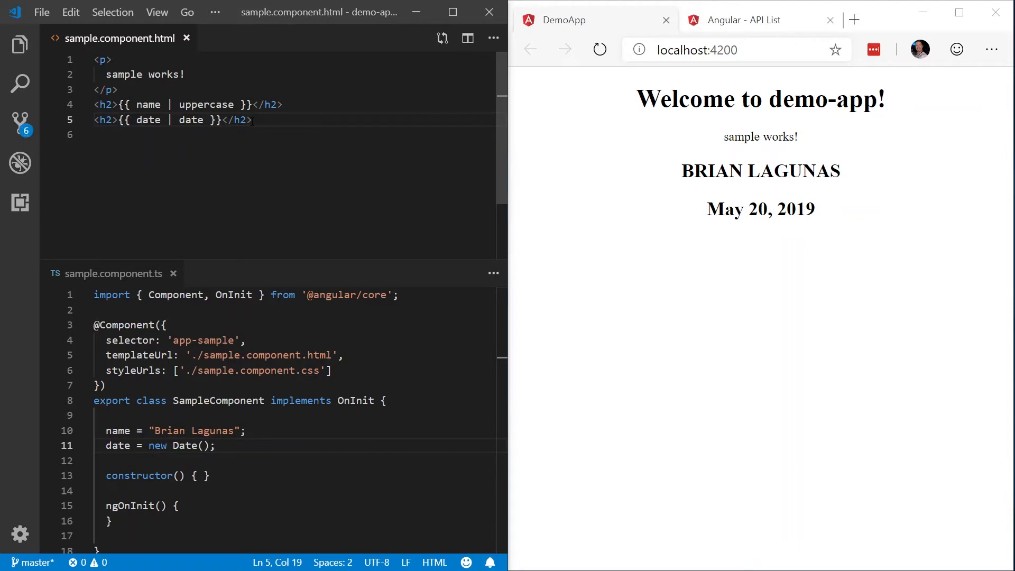
Open the DatePipe API reference, scroll through it, and return to the syntax line.
click(744, 19)
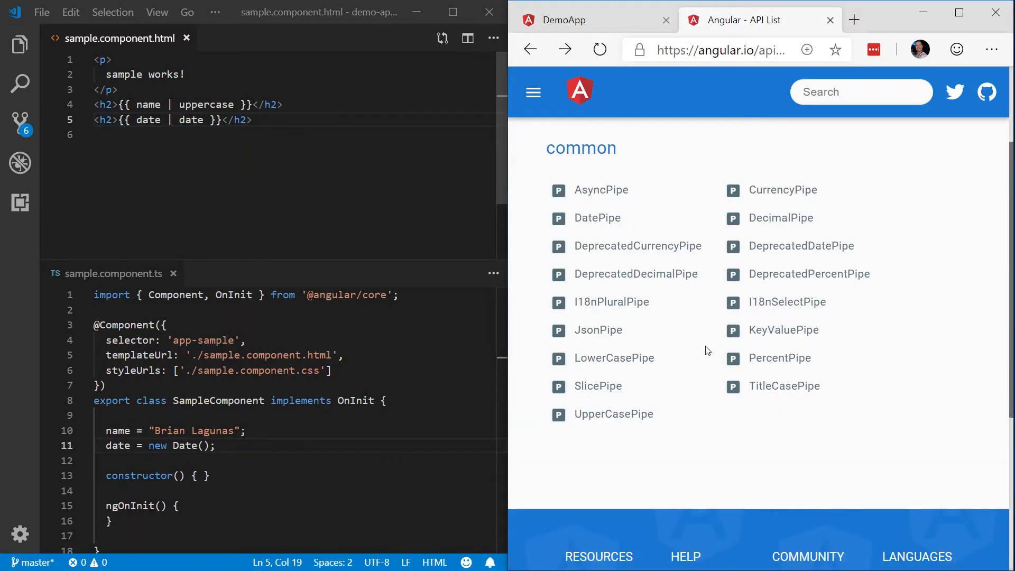
click(596, 217)
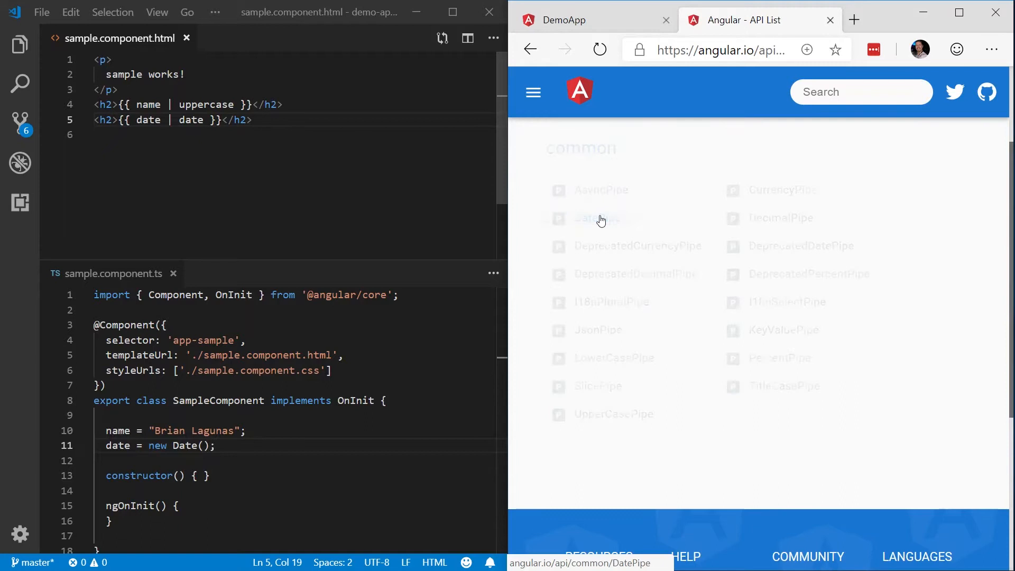
click(596, 218)
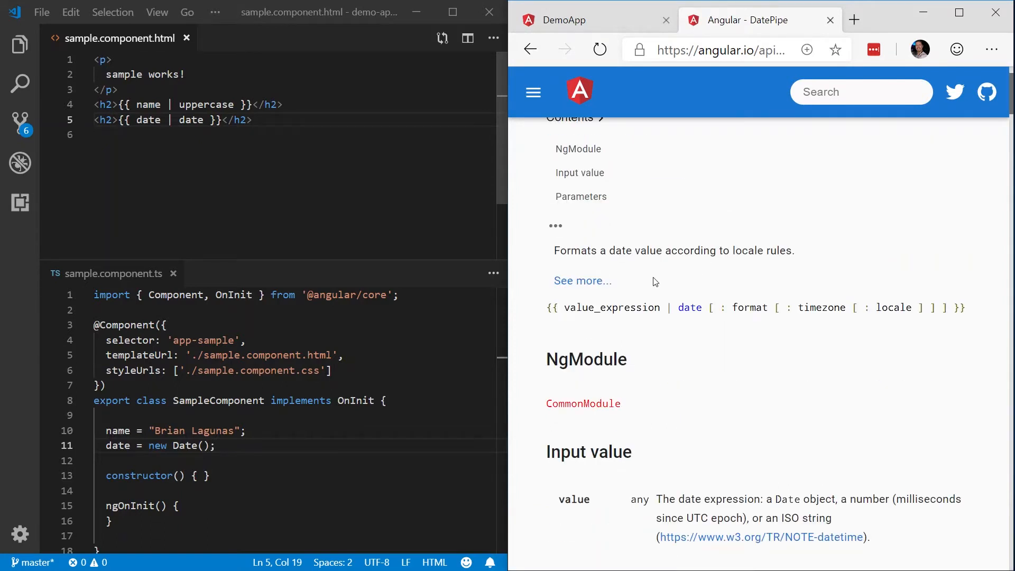
scroll(down, 3)
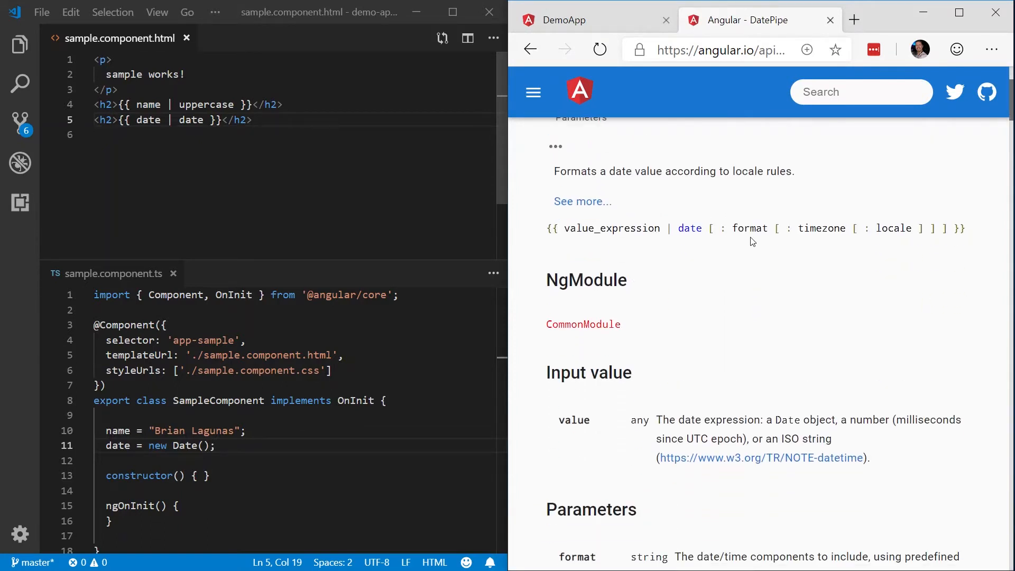
scroll(down, 3)
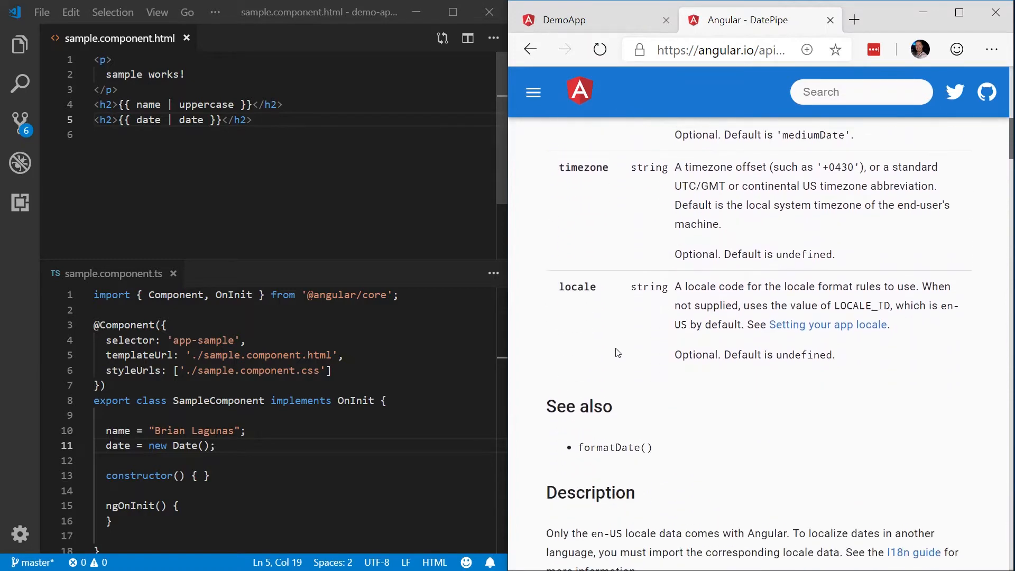
scroll(up, 3)
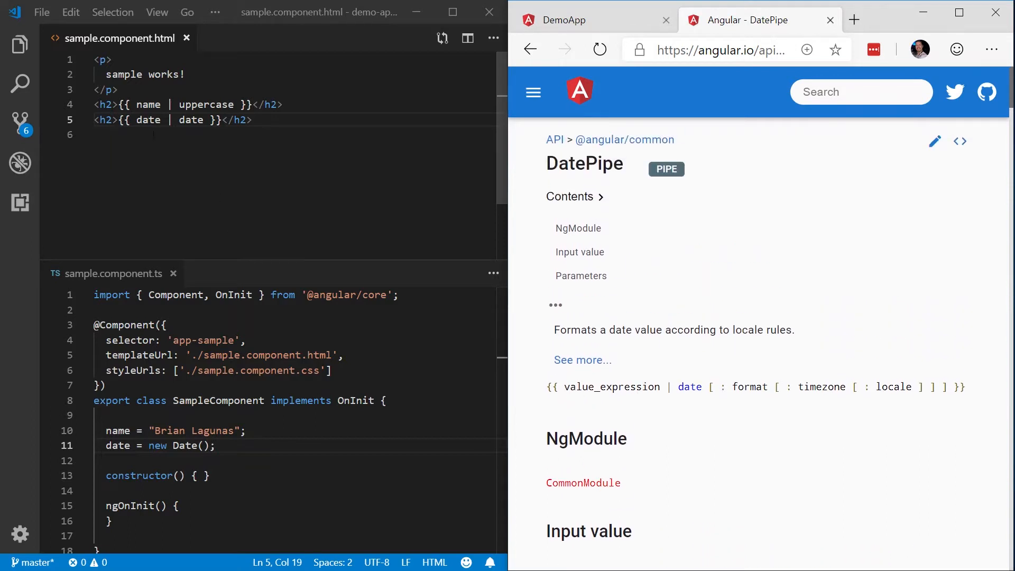
Give the date pipe the "MM/dd/yy" format and check the app shows 05/20/19.
double_click(689, 386)
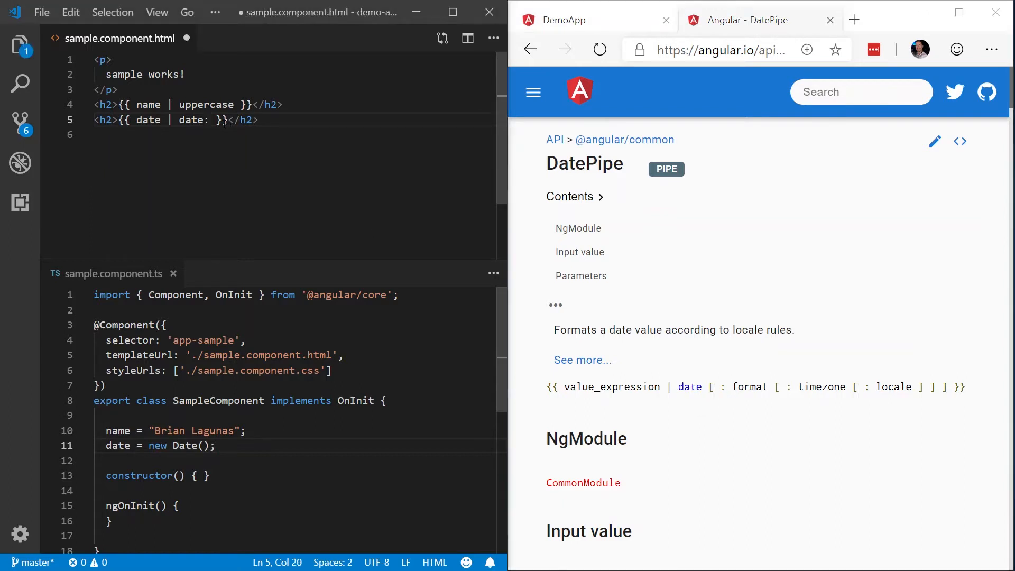
text("")
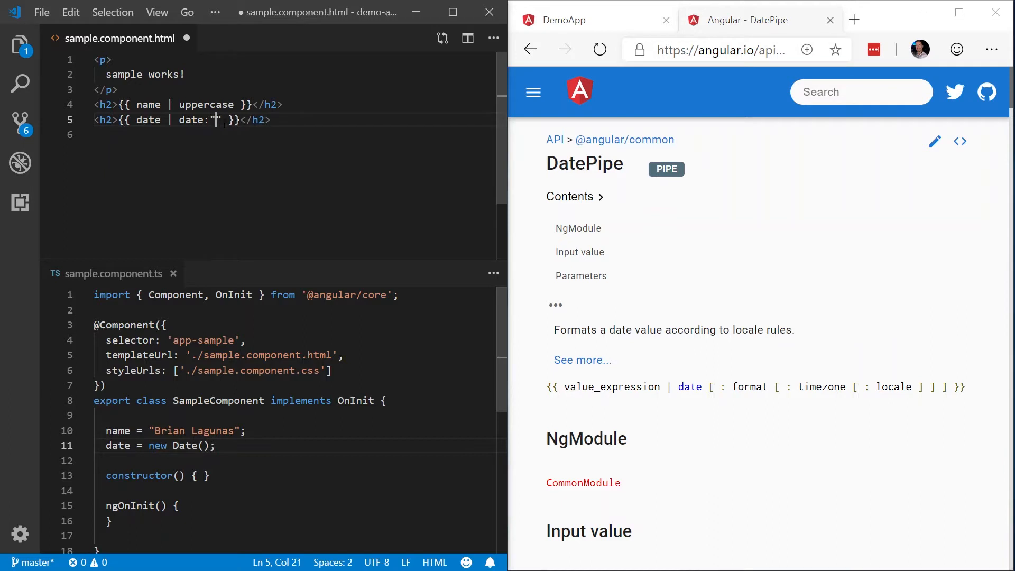
text(M)
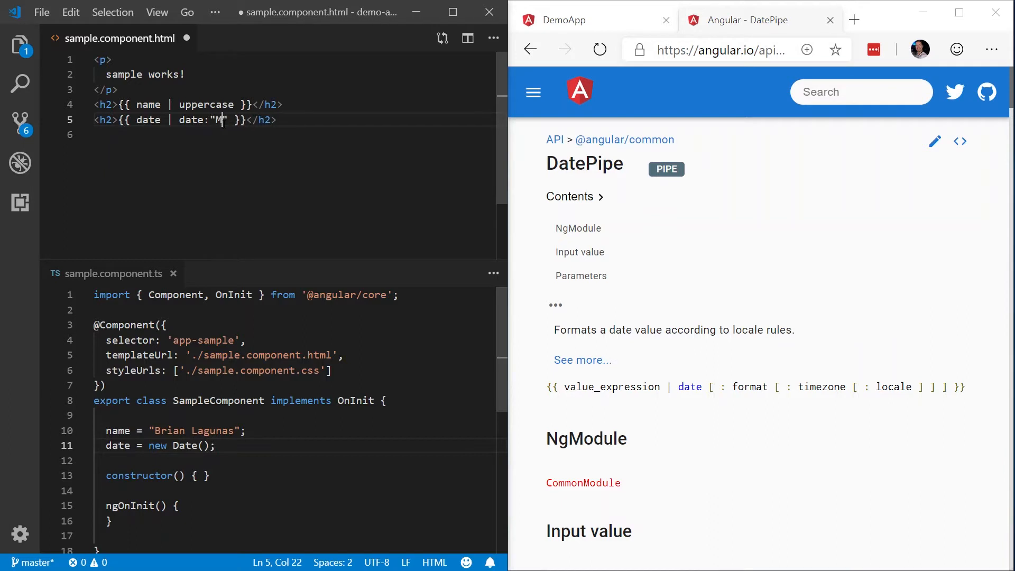
text(M/dd/)
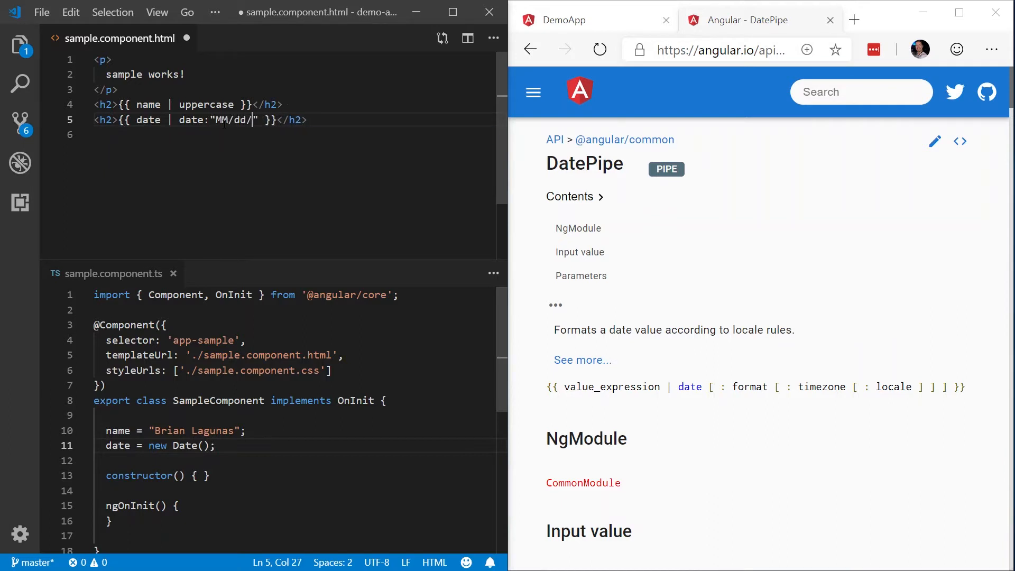
text(yy)
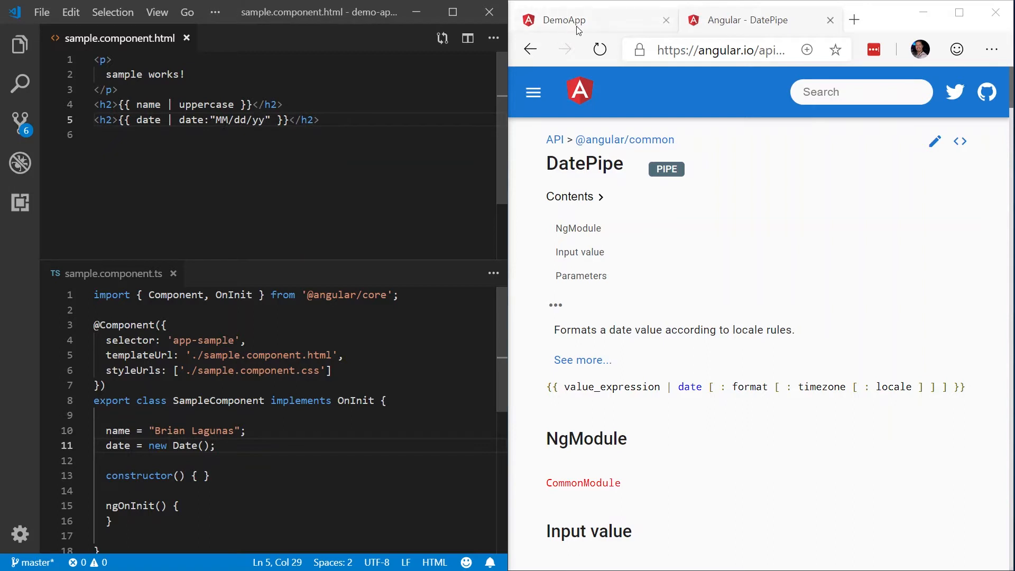
click(562, 20)
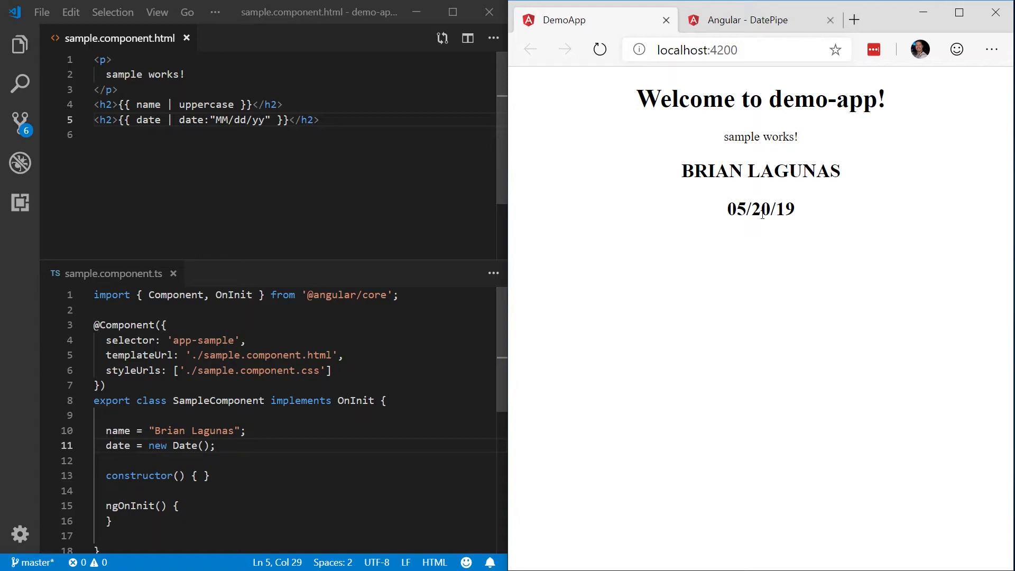
double_click(240, 120)
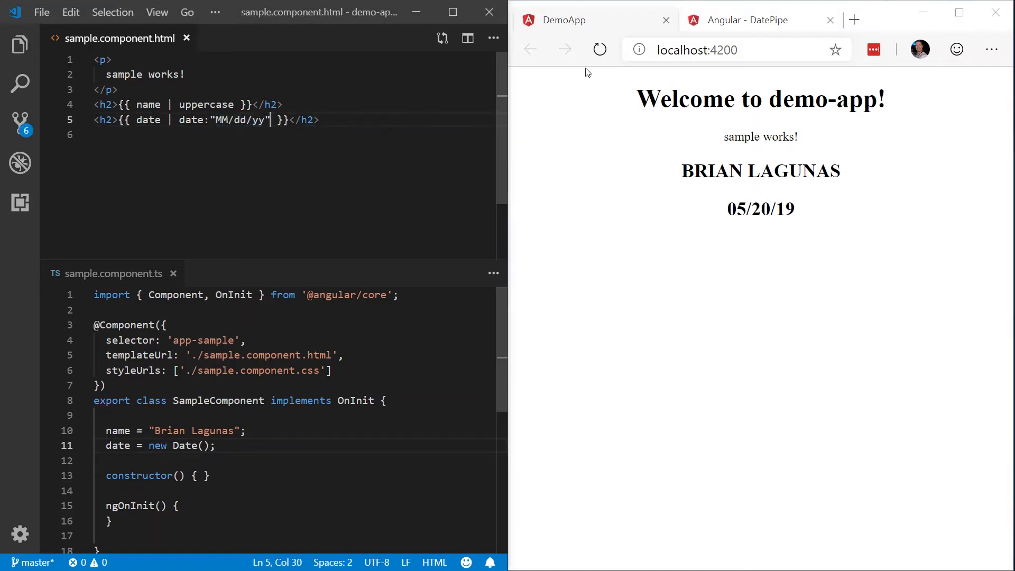
click(750, 20)
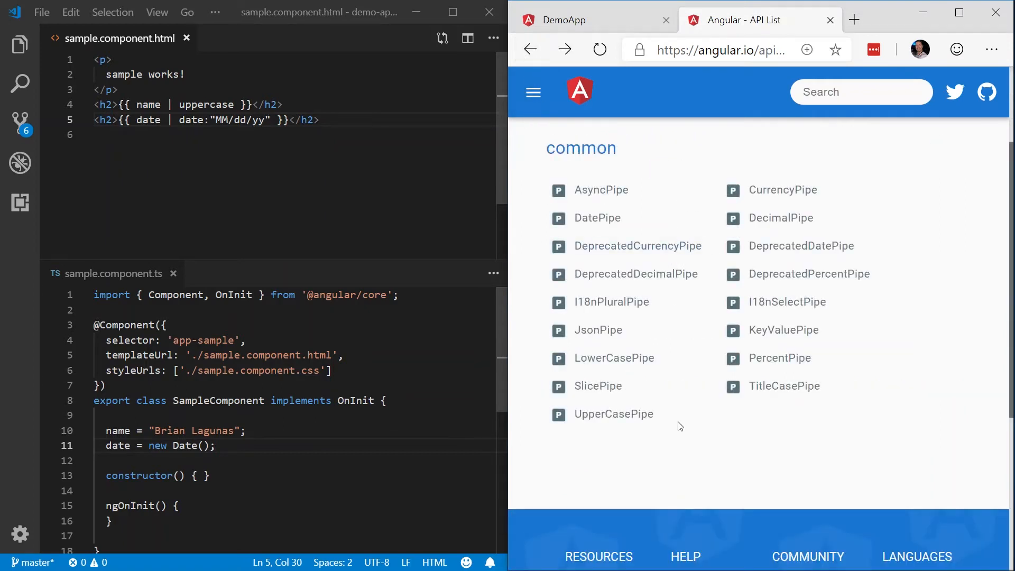
mouse_move(598, 49)
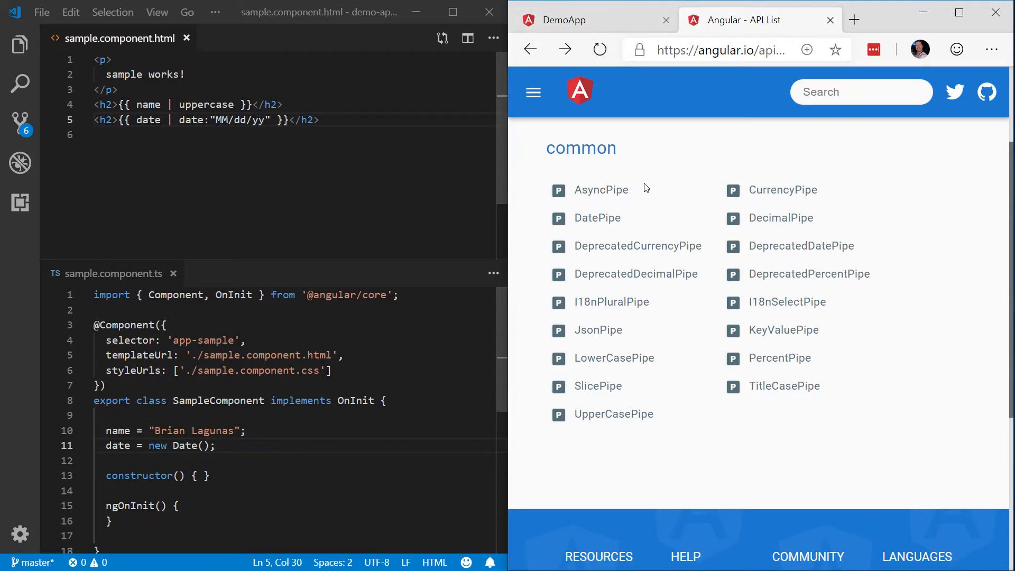
mouse_move(447, 182)
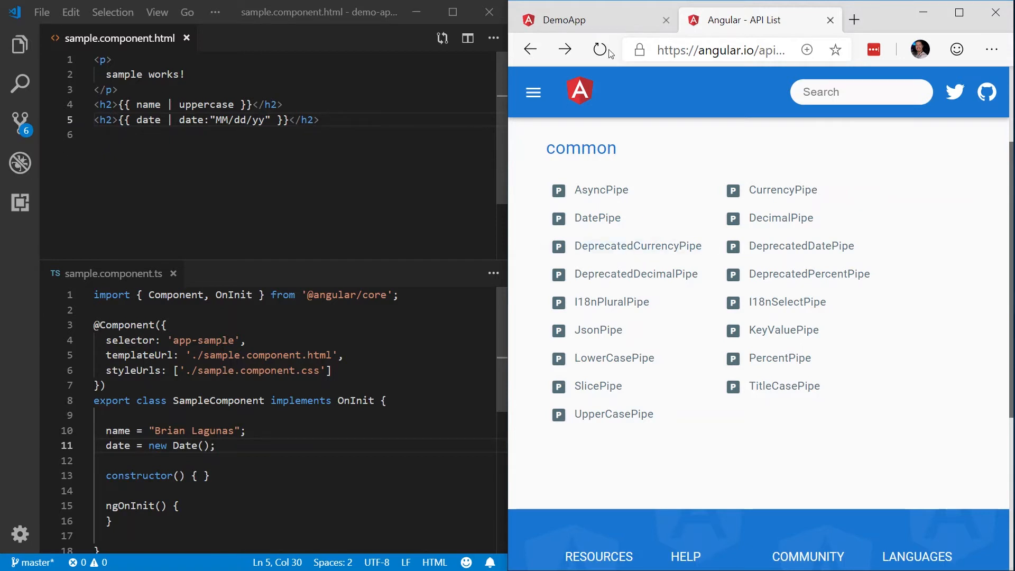
click(585, 21)
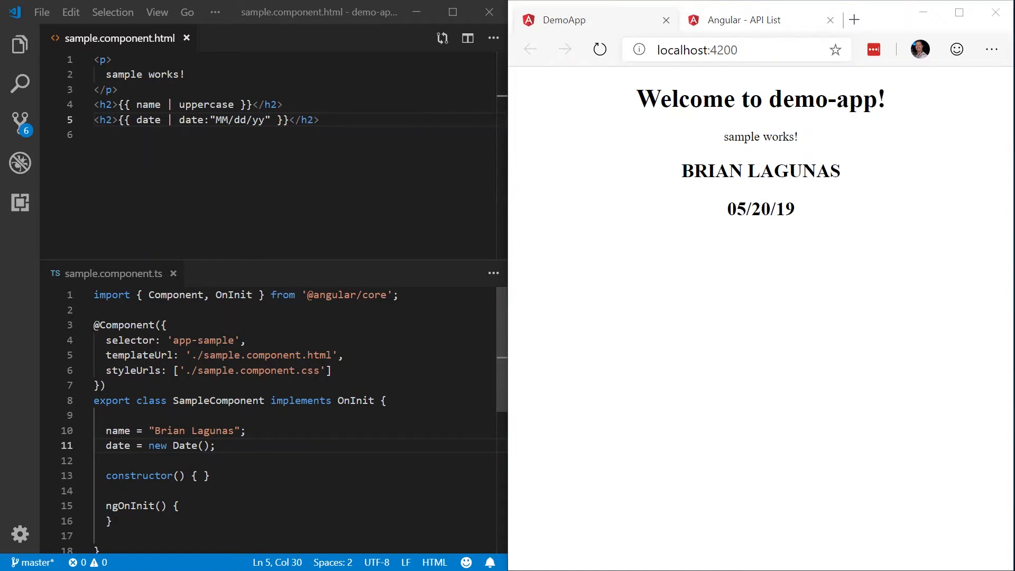
Create a new replace.pipe.ts file inside the sample folder.
click(20, 44)
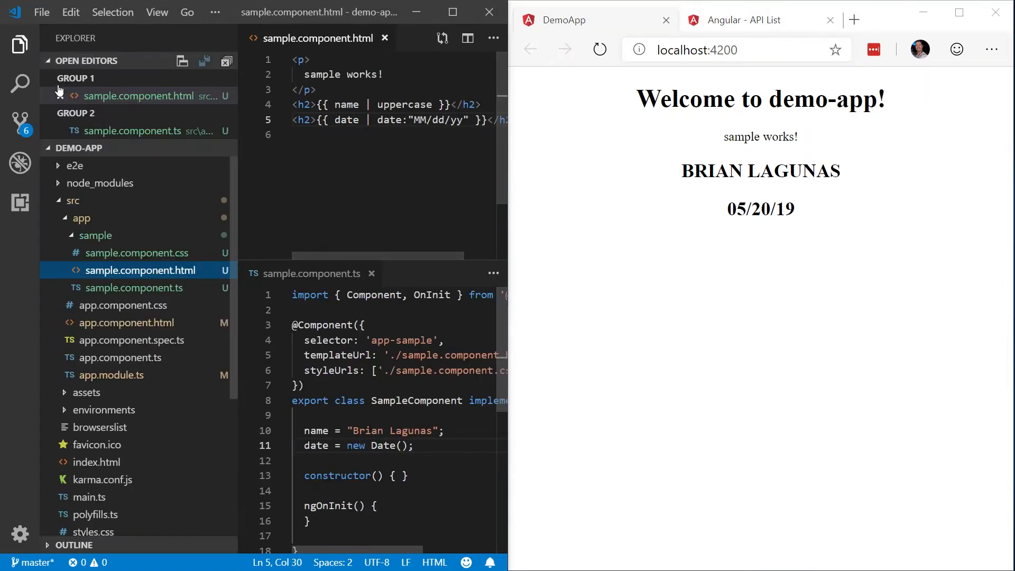
right_click(95, 235)
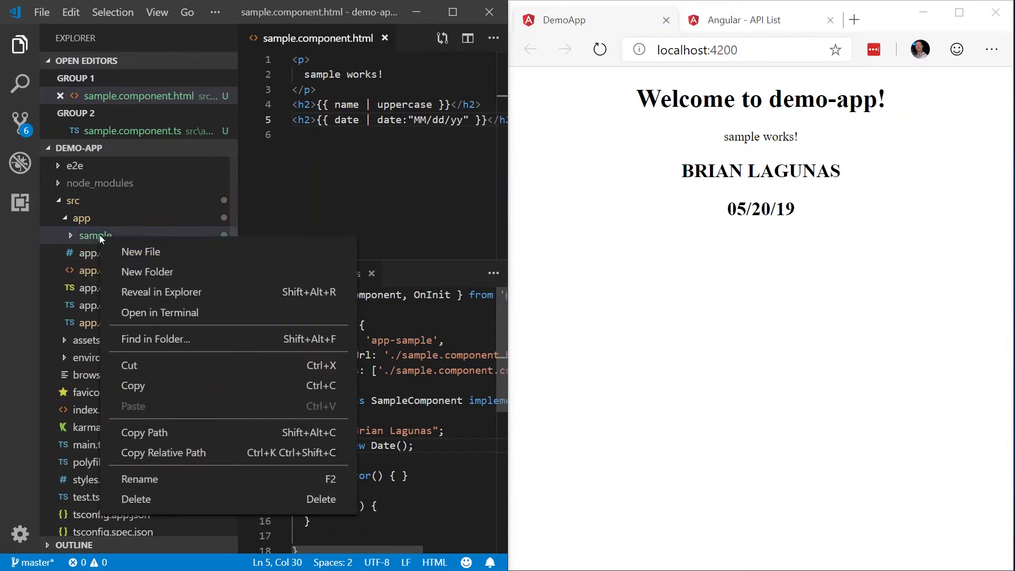
click(140, 250)
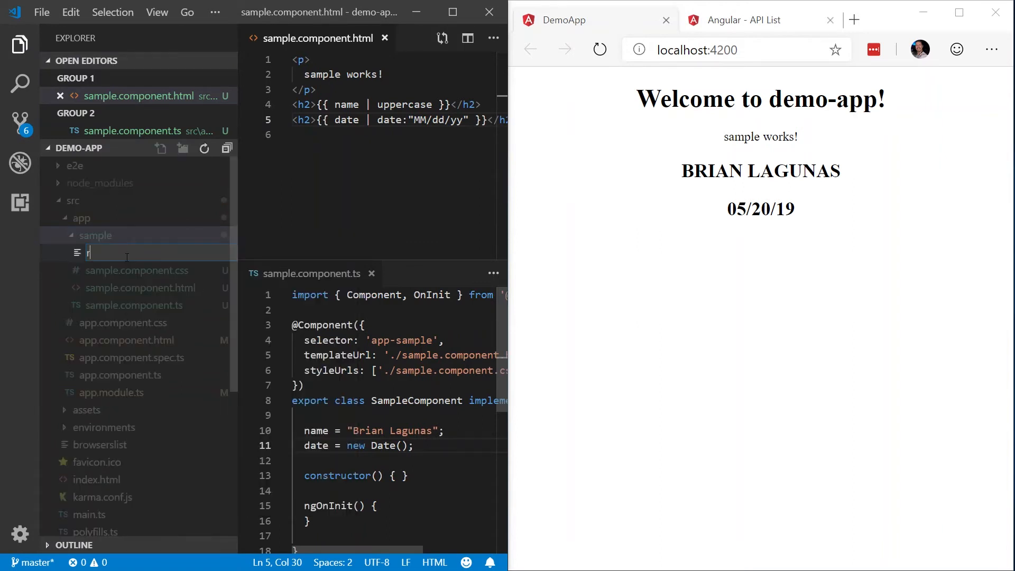
text(eplace.p)
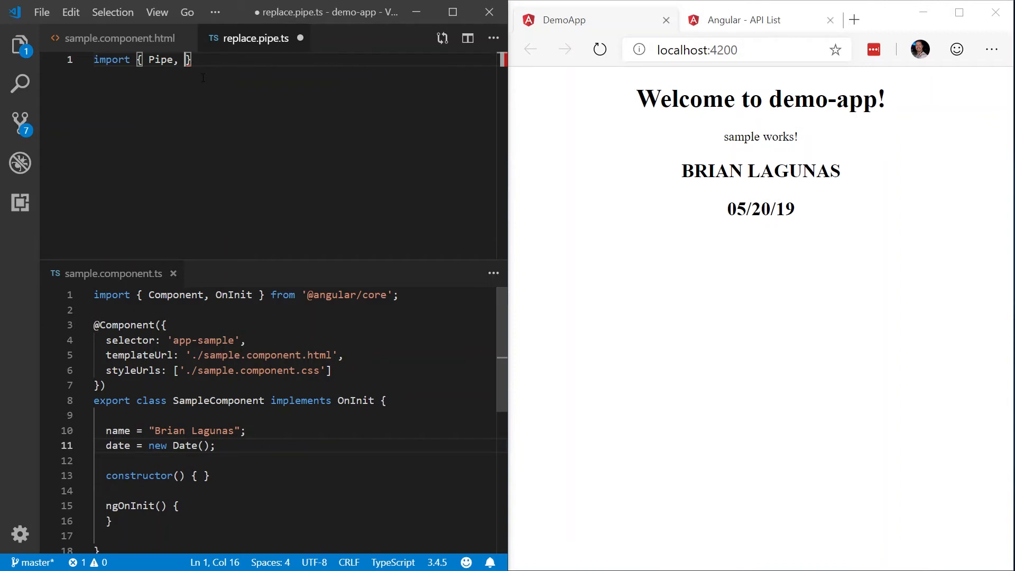
Declare exported ReplacePipe implementing PipeTransform and generate its transform method stub.
text(PipeTransform)
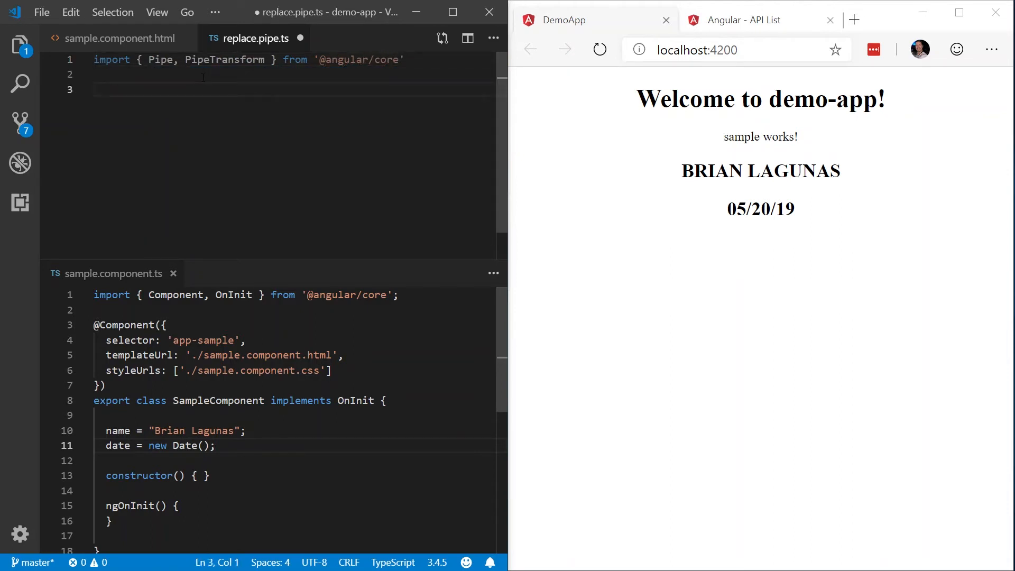
text(export)
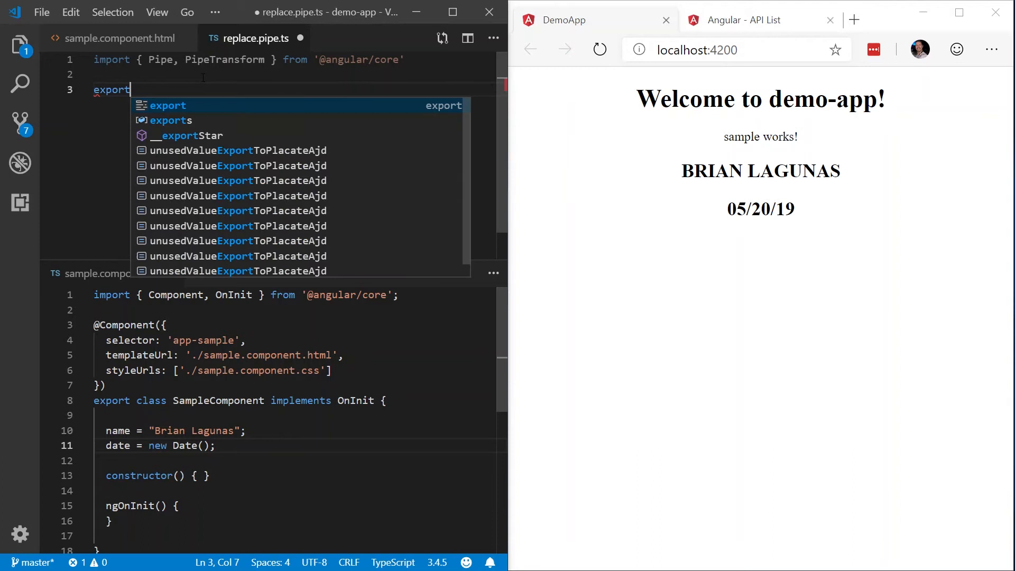
text(class)
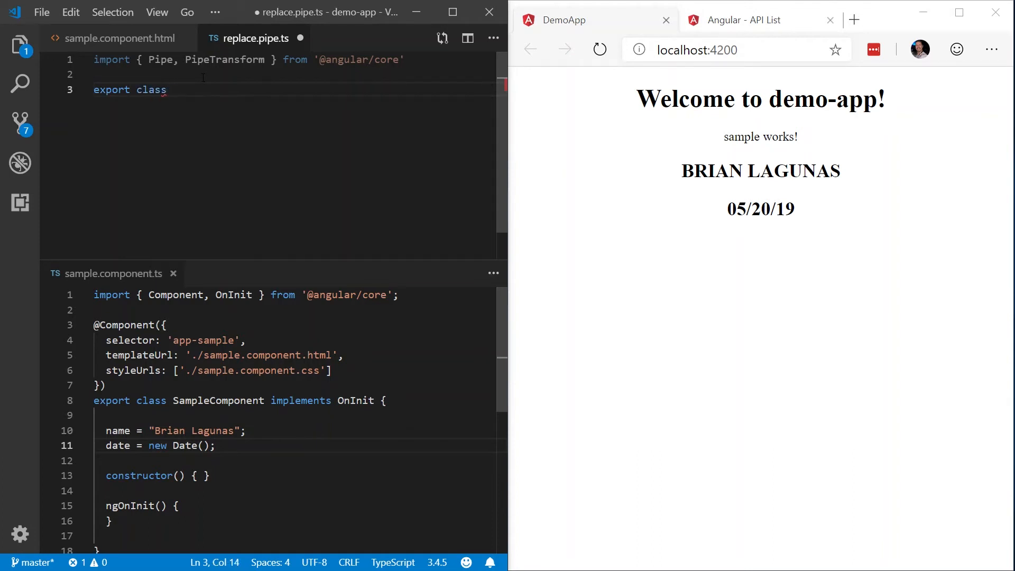
text(ReplacePipe)
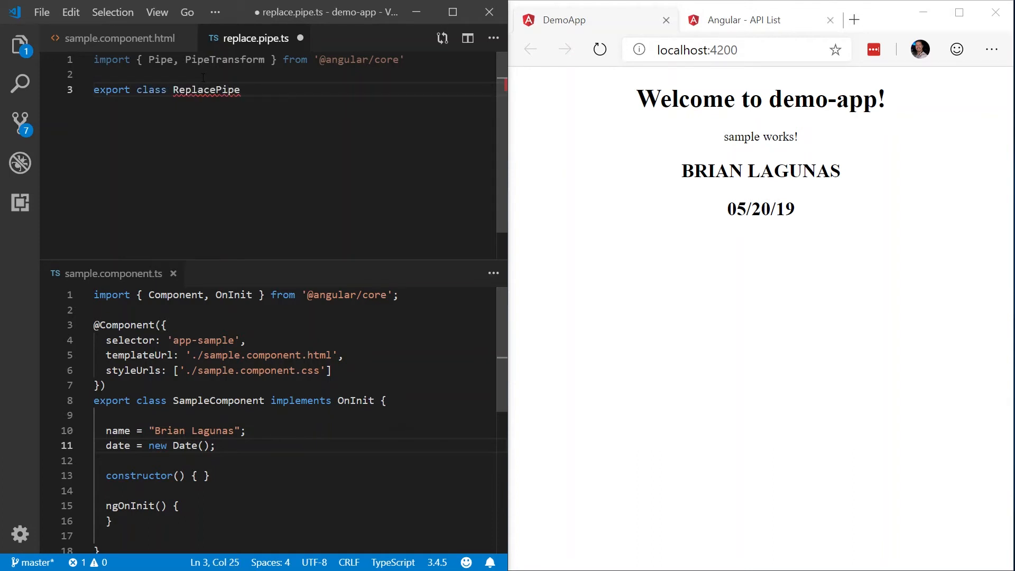
text(implemen)
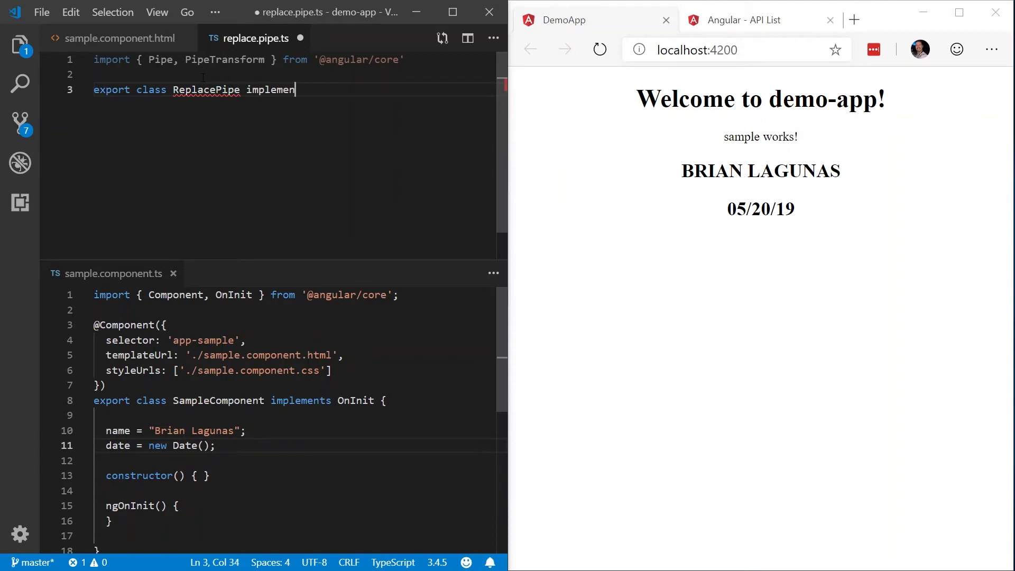
text(ts PipeTransform {)
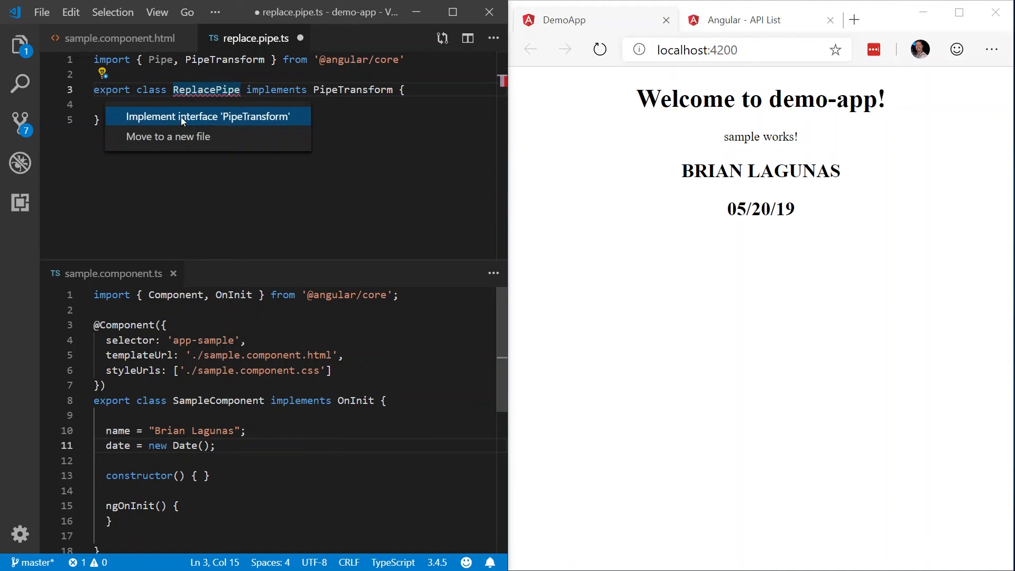
click(207, 116)
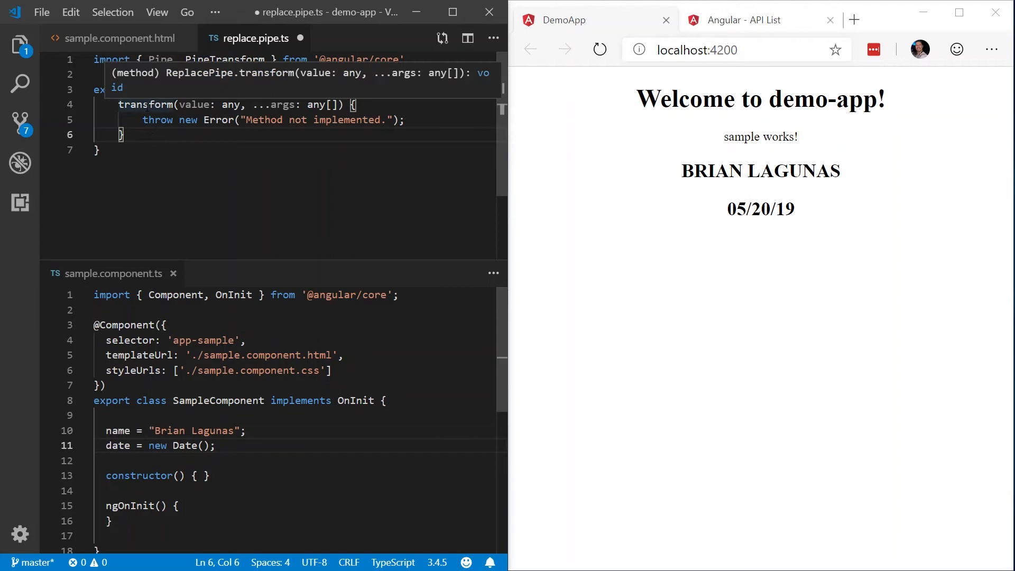
Type value as string and replace ...args with oldChar: string and newChar: string.
double_click(193, 105)
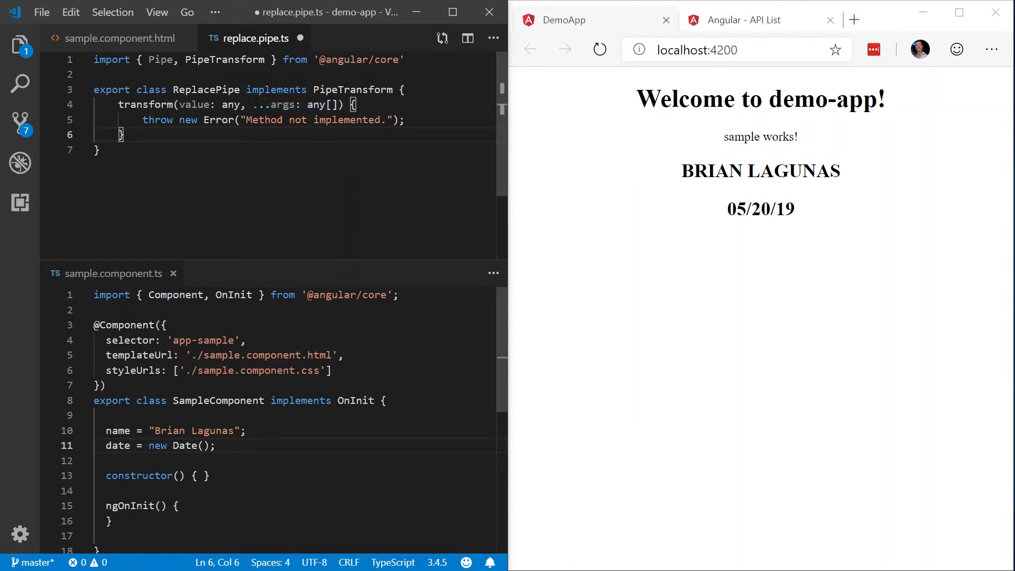
drag(253, 104, 340, 104)
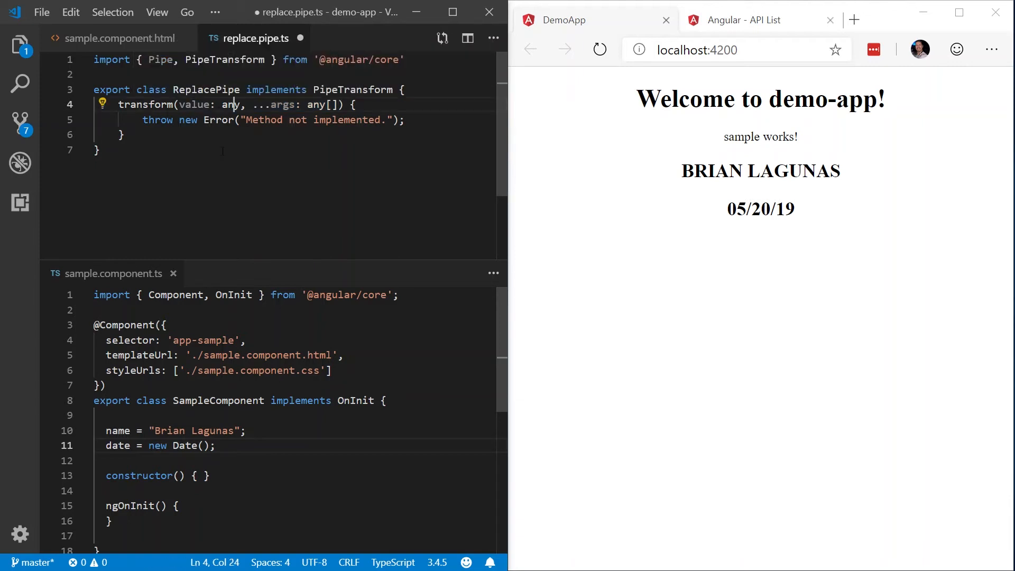
text(string)
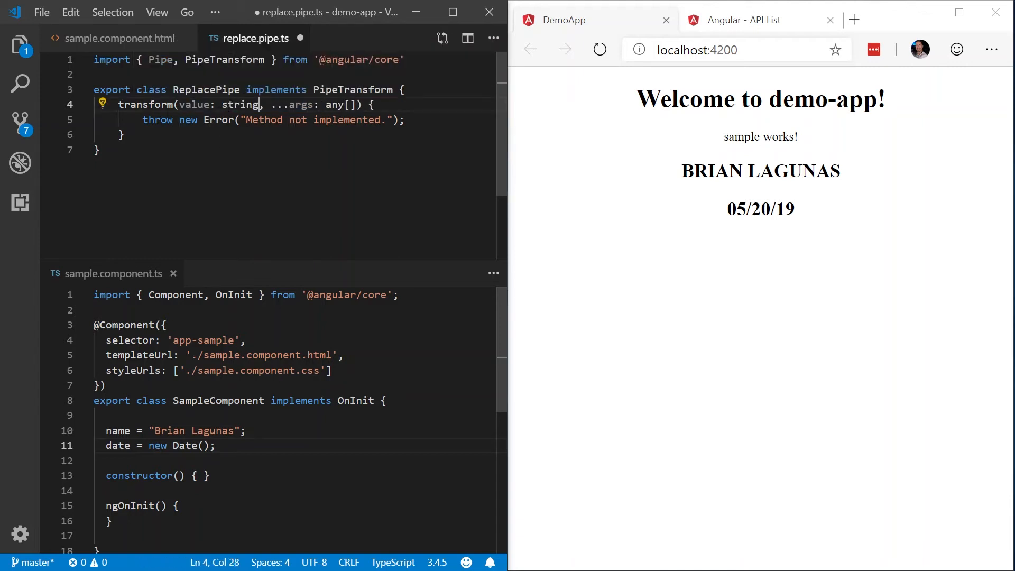
drag(270, 104, 360, 104)
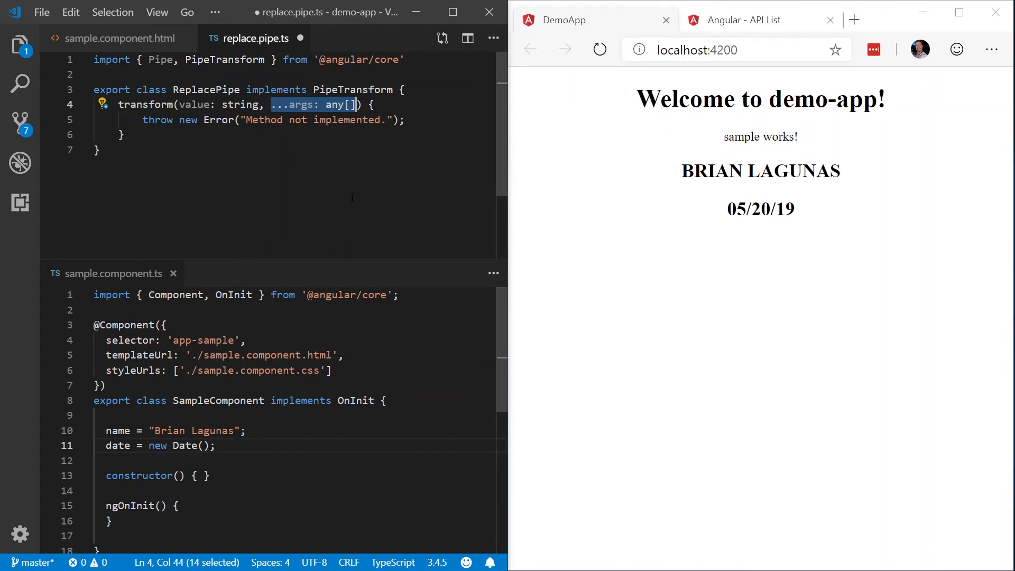
text(oldChar)
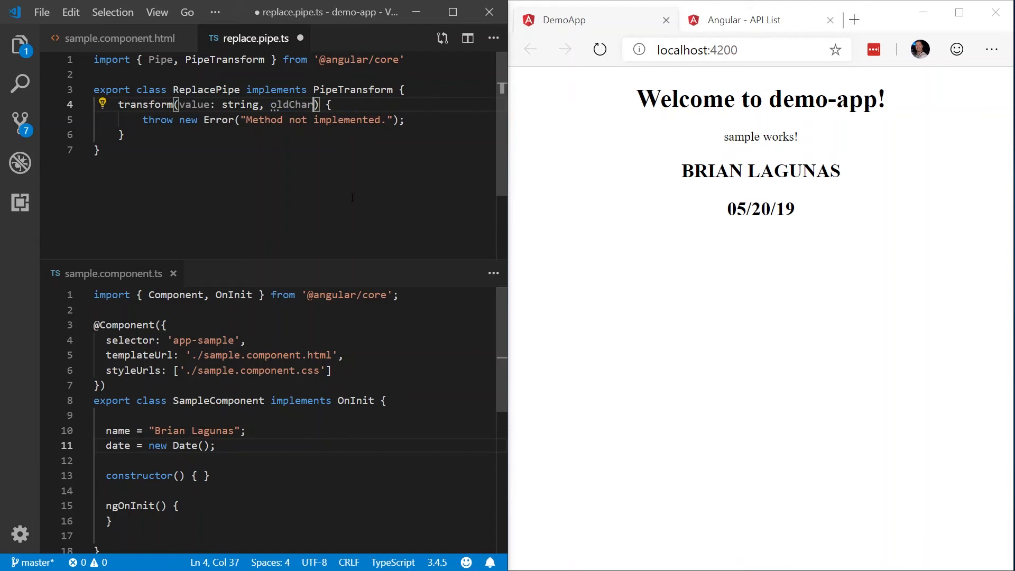
text(: string, newChar)
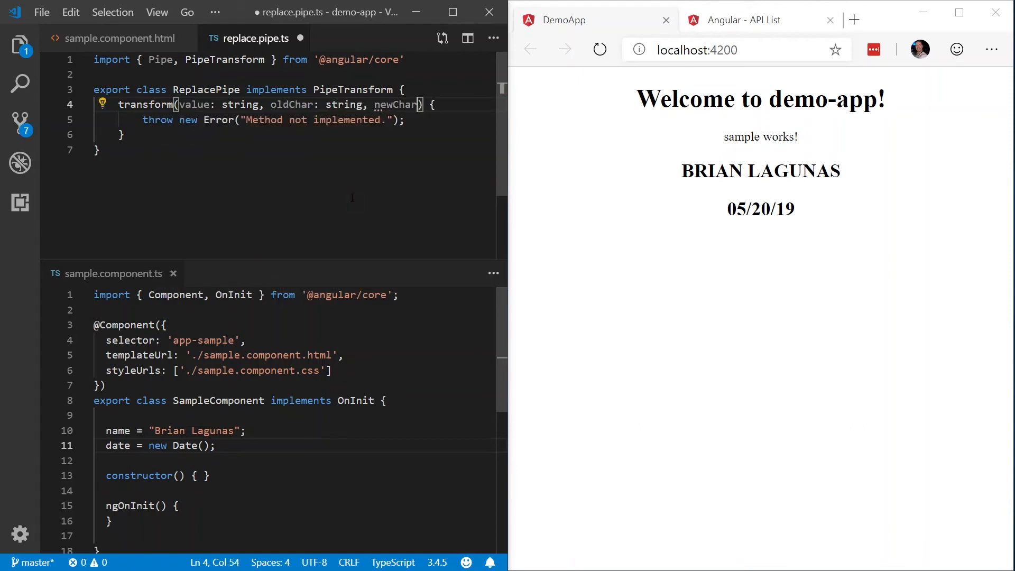
text(: string)
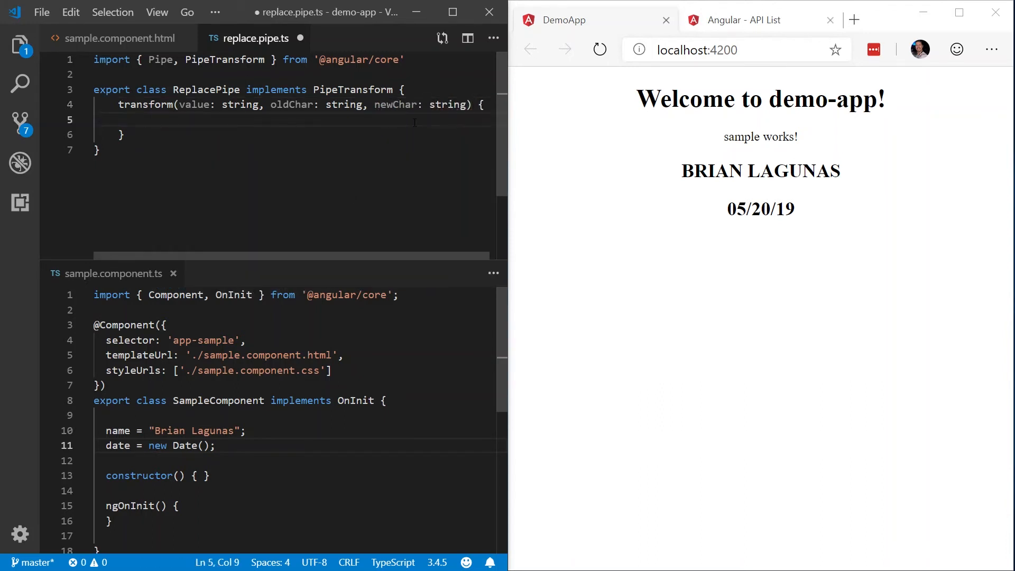
Write 'return value.replace(oldChar, newChar);' in the transform body.
text(return)
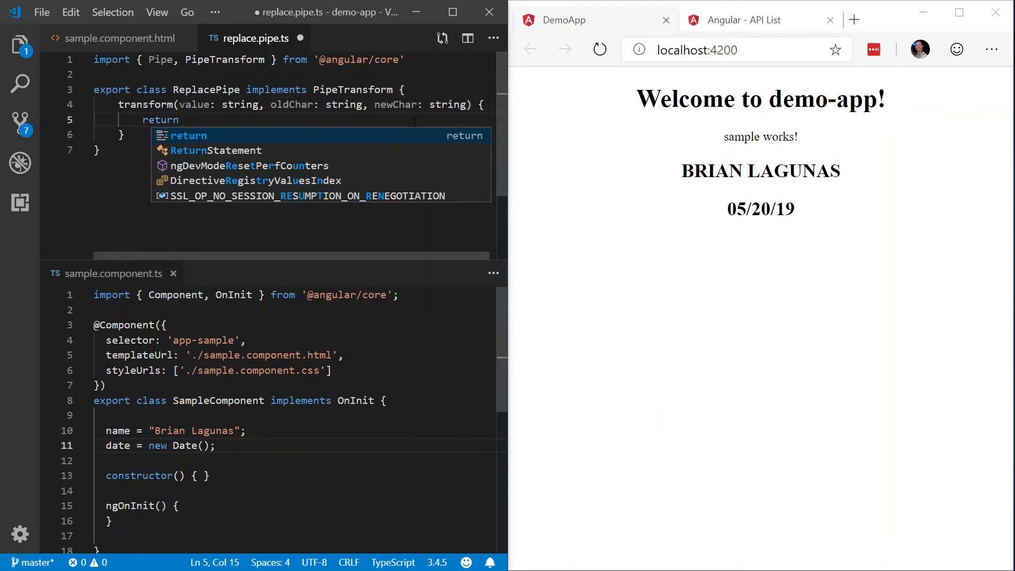
text(value.replace()
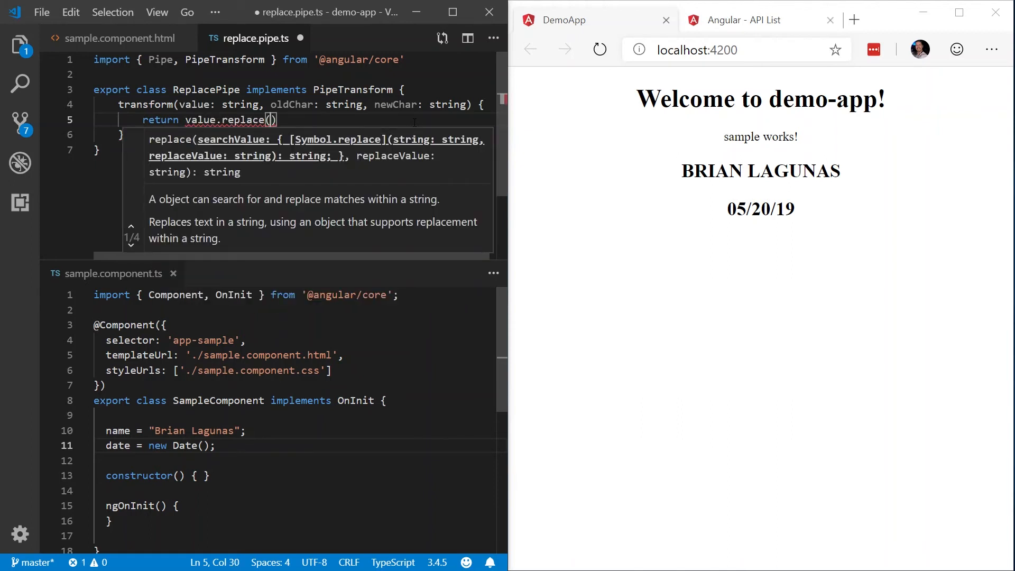
text(oldChar, newChar)
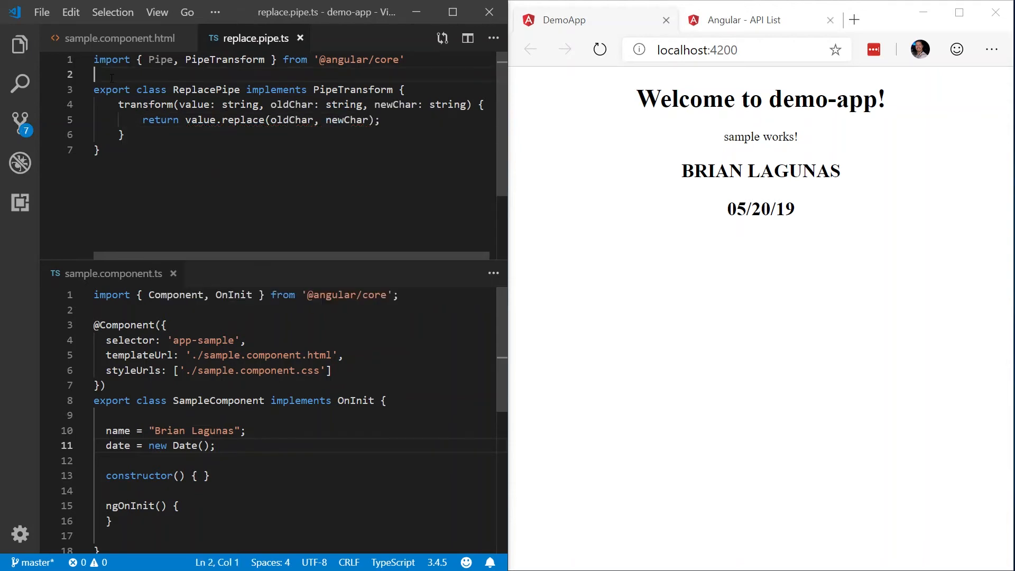
text(@P)
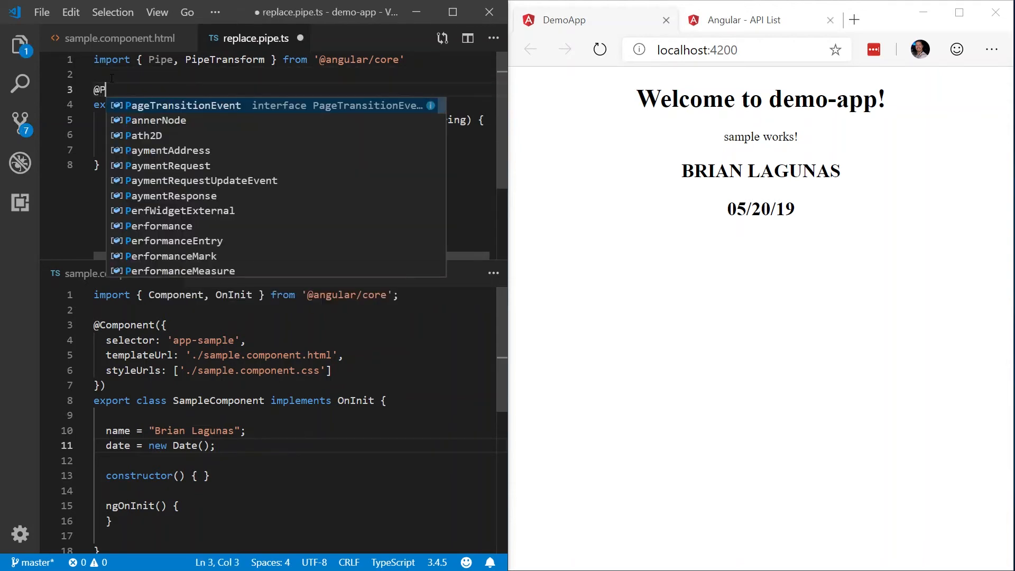
text(ipe())
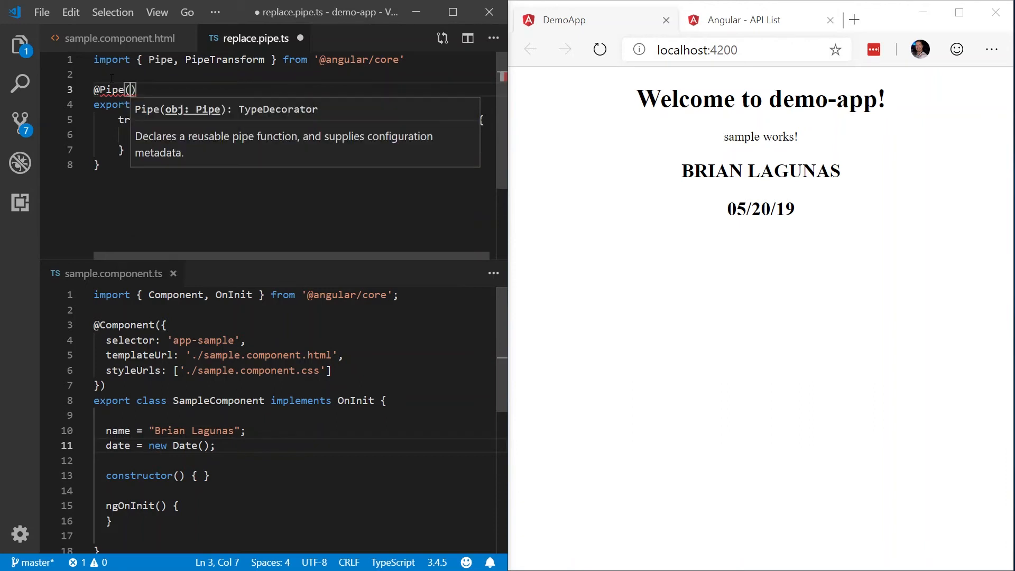
text({})
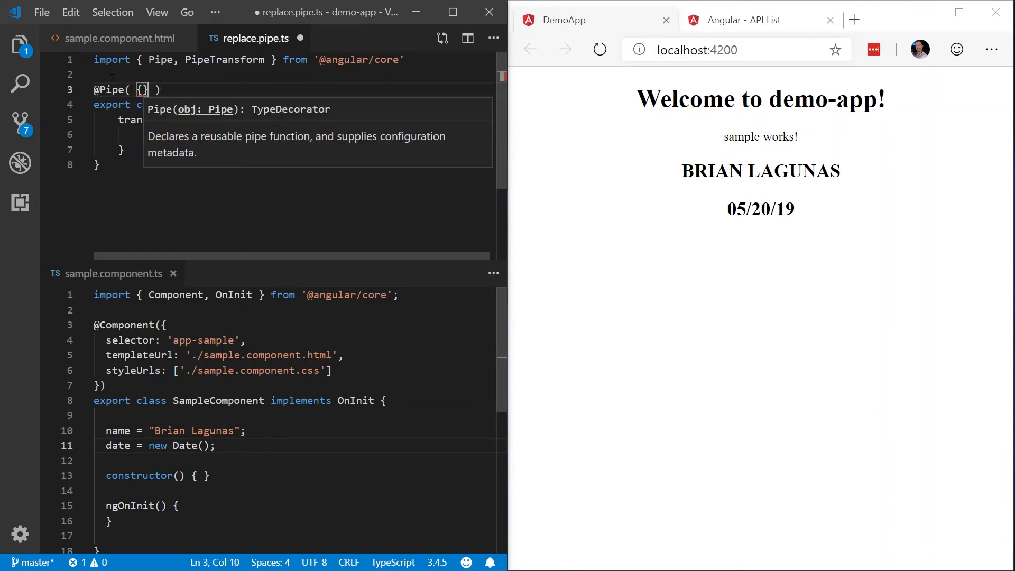
key(Left)
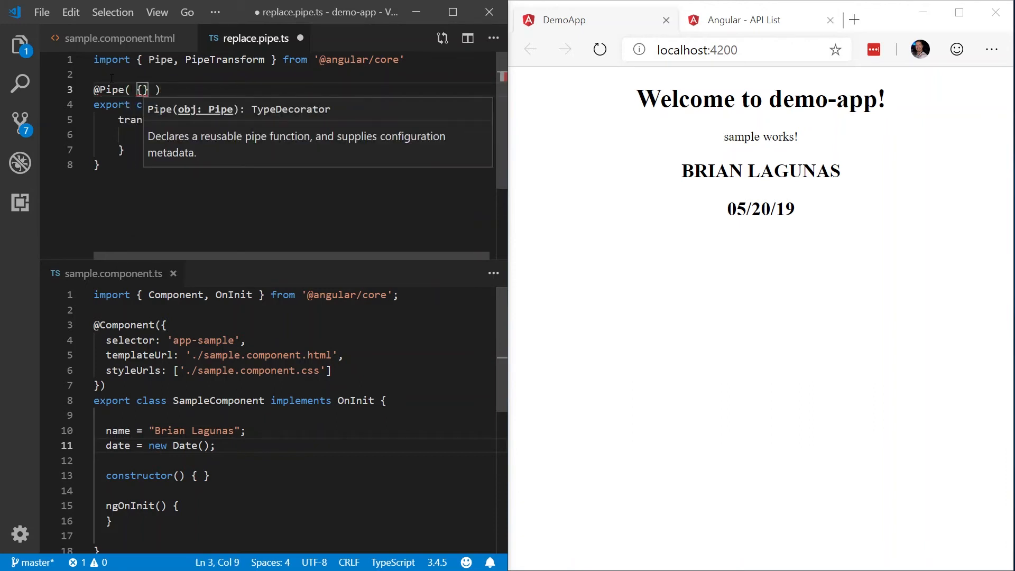
text(name: replace")
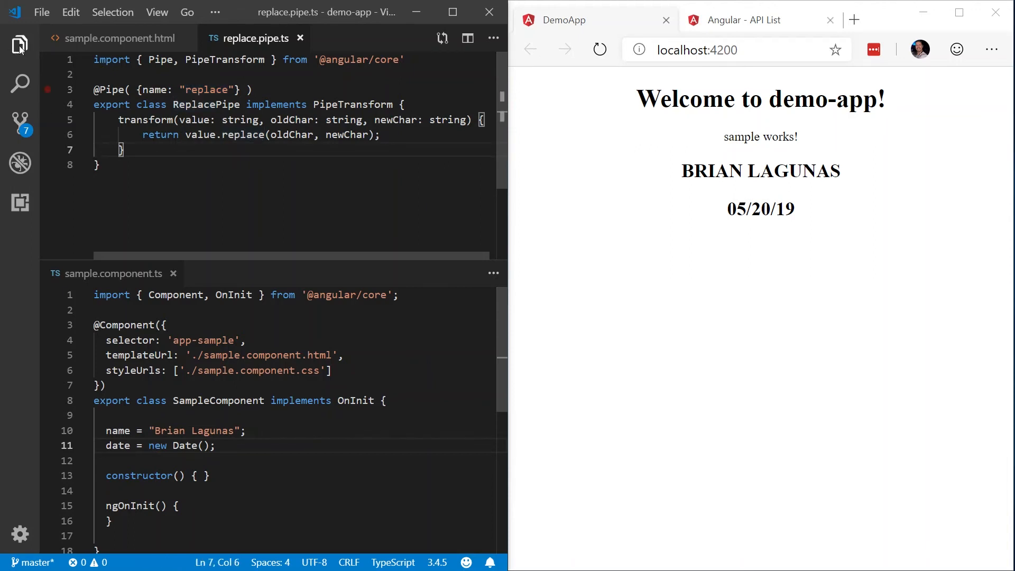
Add ReplacePipe to the declarations array in app.module.ts.
click(19, 44)
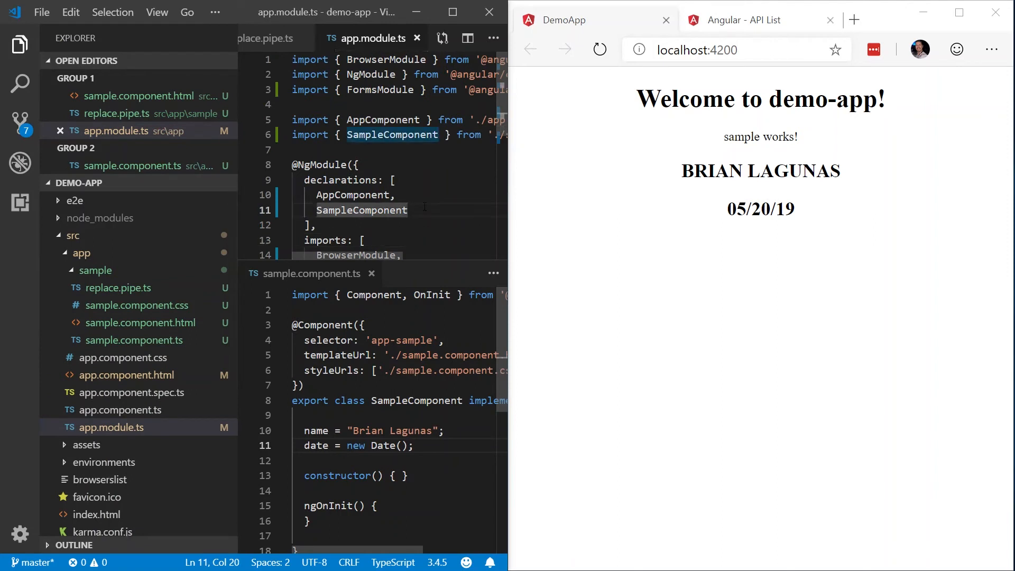
text(ReplacePipe implements PipeTransform {)
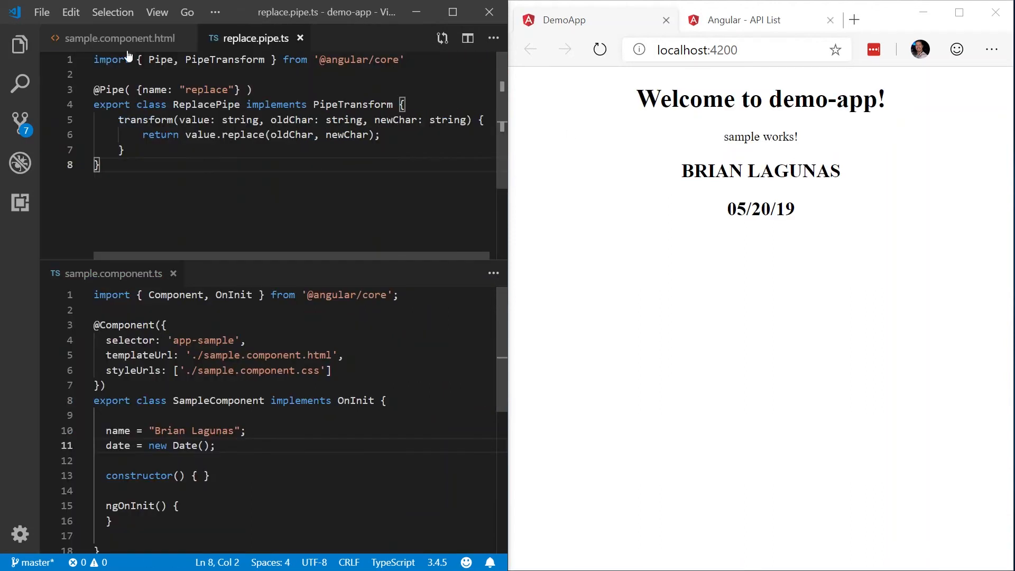
Add <h2>{{ name | replace:" ":"-"}}</h2> to sample.component.html.
click(116, 38)
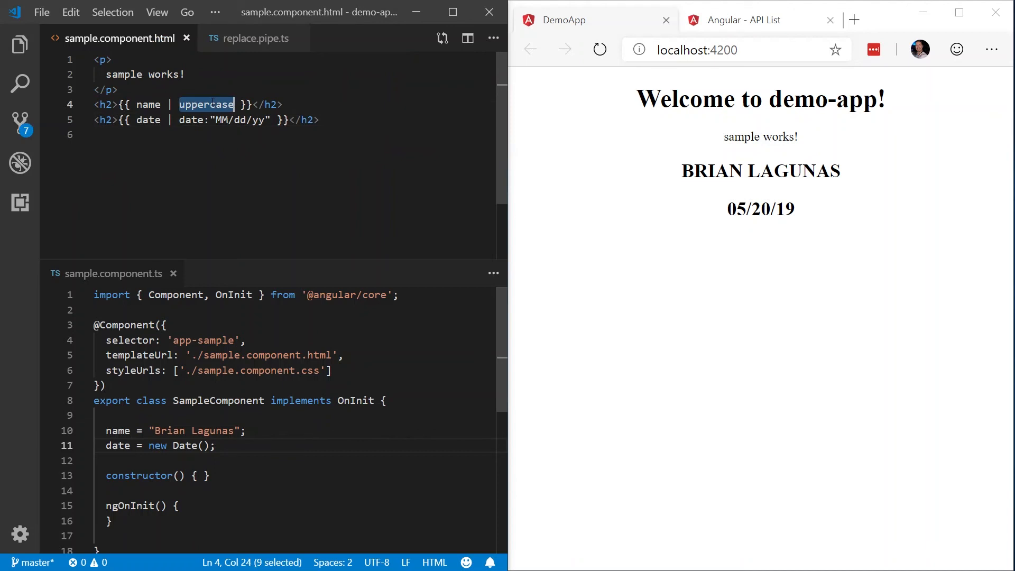
text(<h2></h2>)
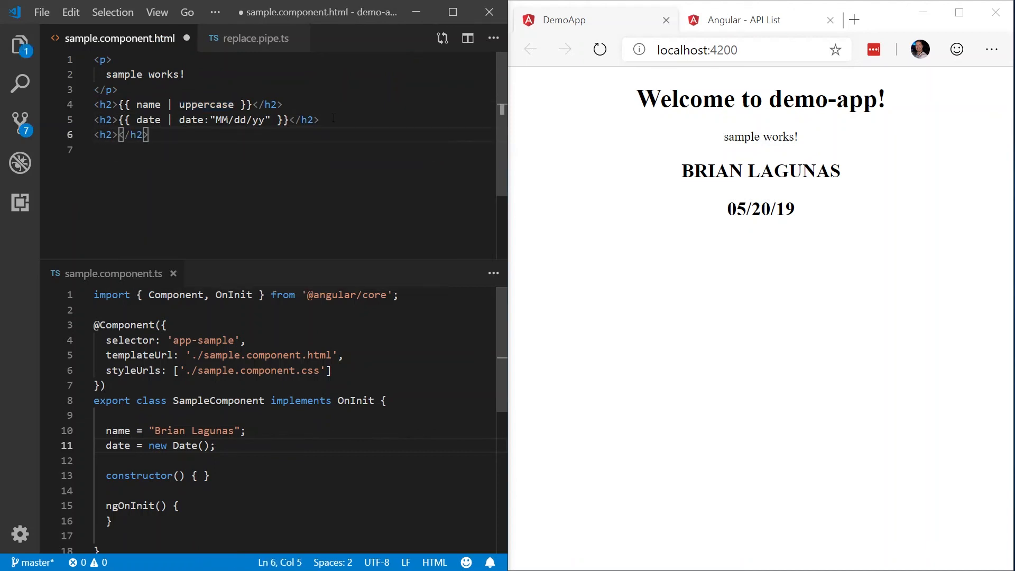
text({{ name)
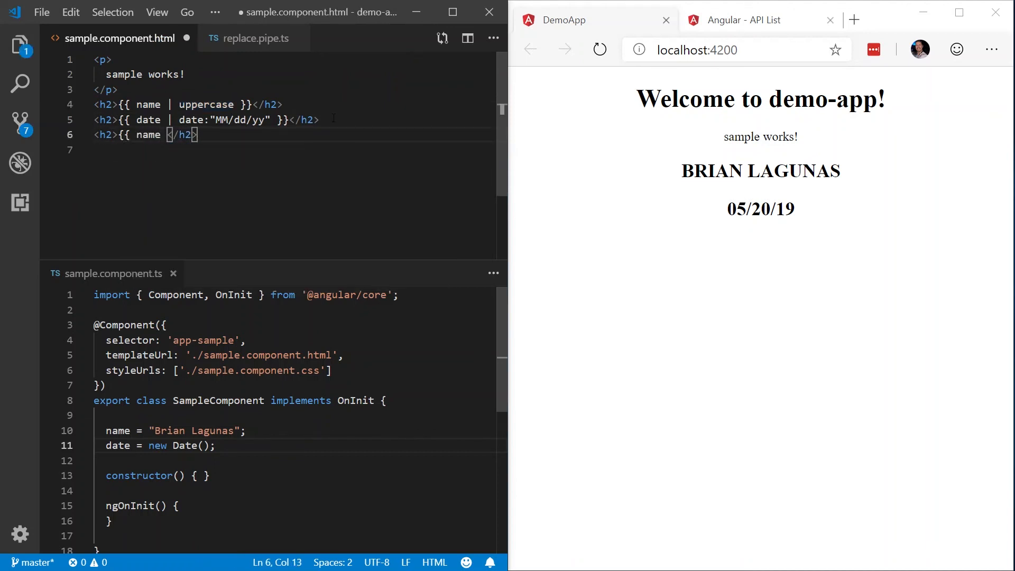
text(| rea)
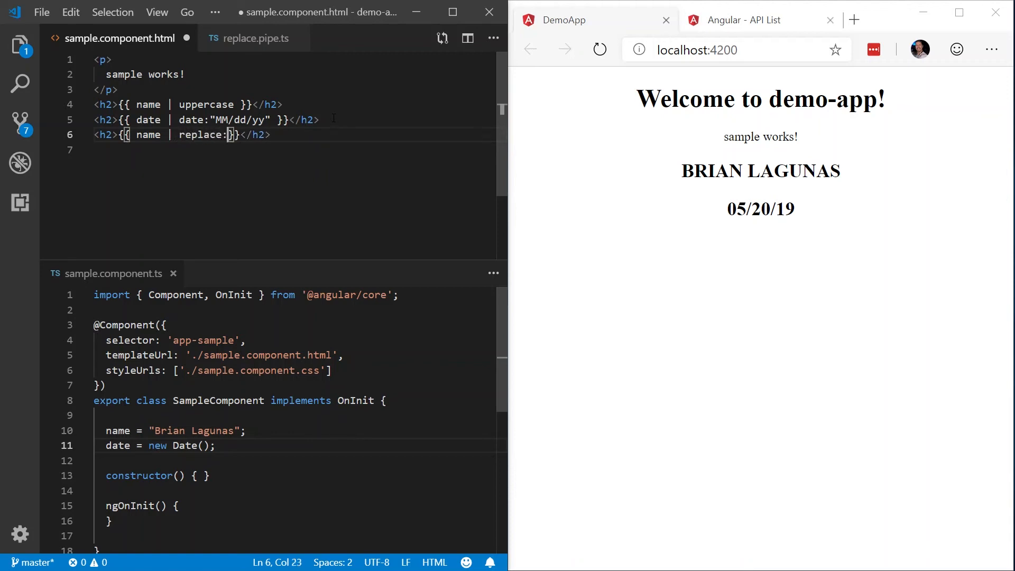
text(" ")
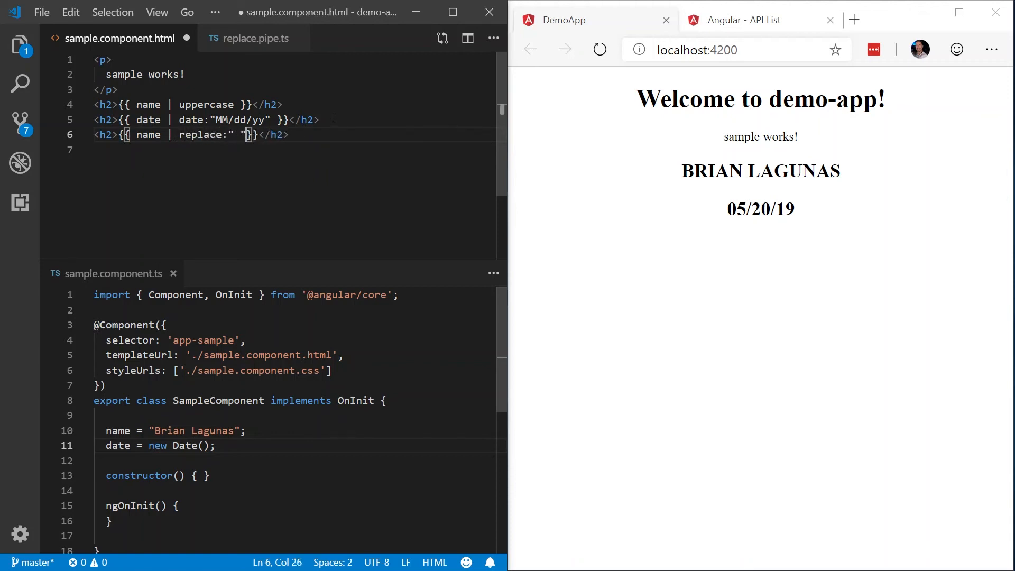
text(:"-")
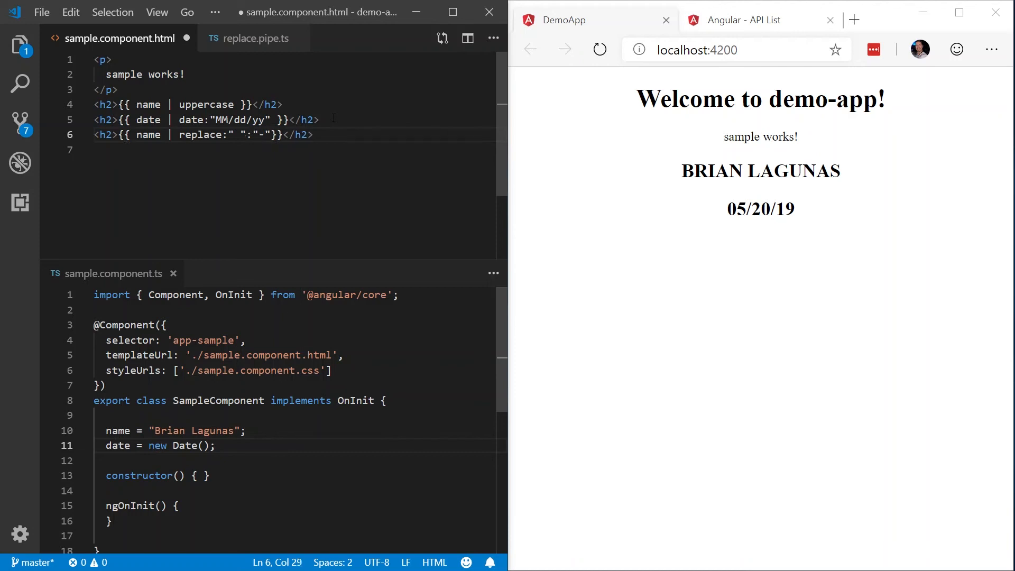